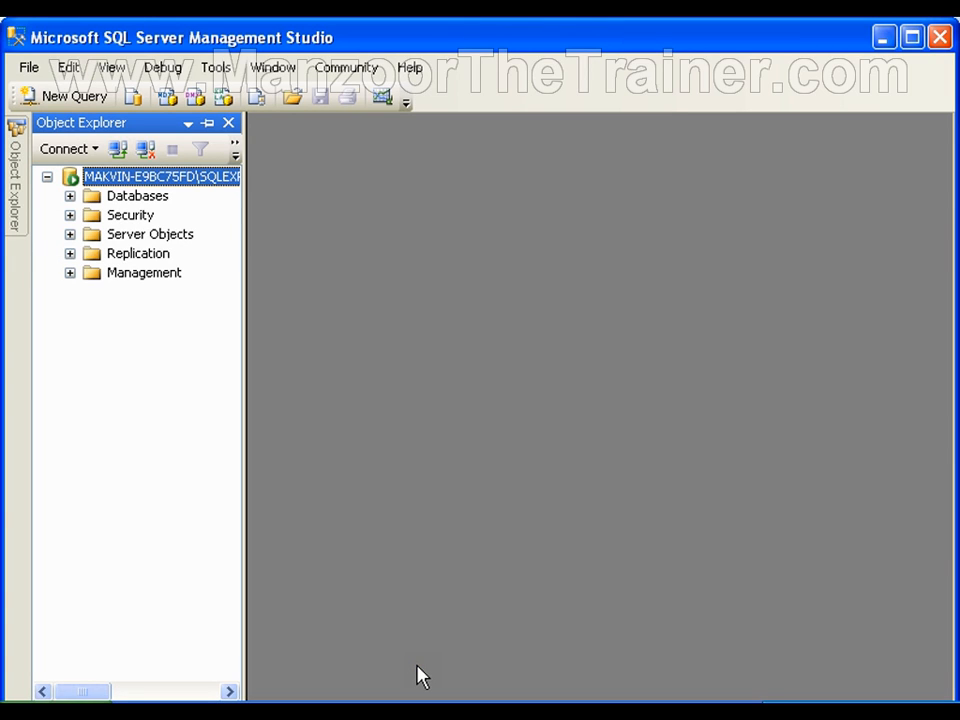
pyautogui.moveTo(234, 407)
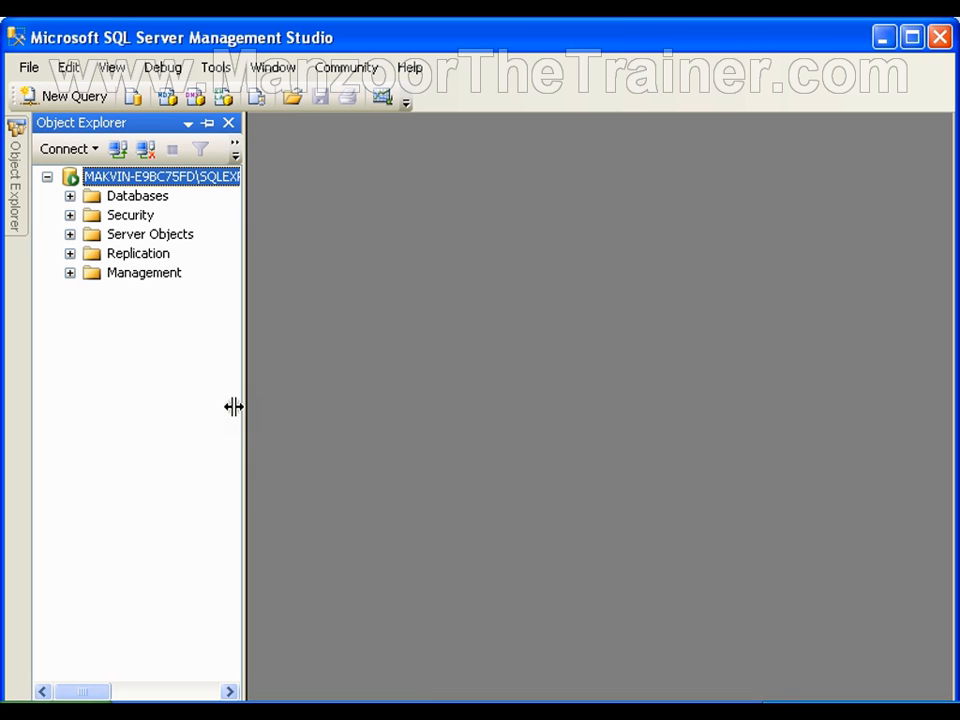
# - Drag Object Explorer's right edge wider so the full server name shows
pyautogui.moveTo(234, 406); pyautogui.dragTo(378, 406)
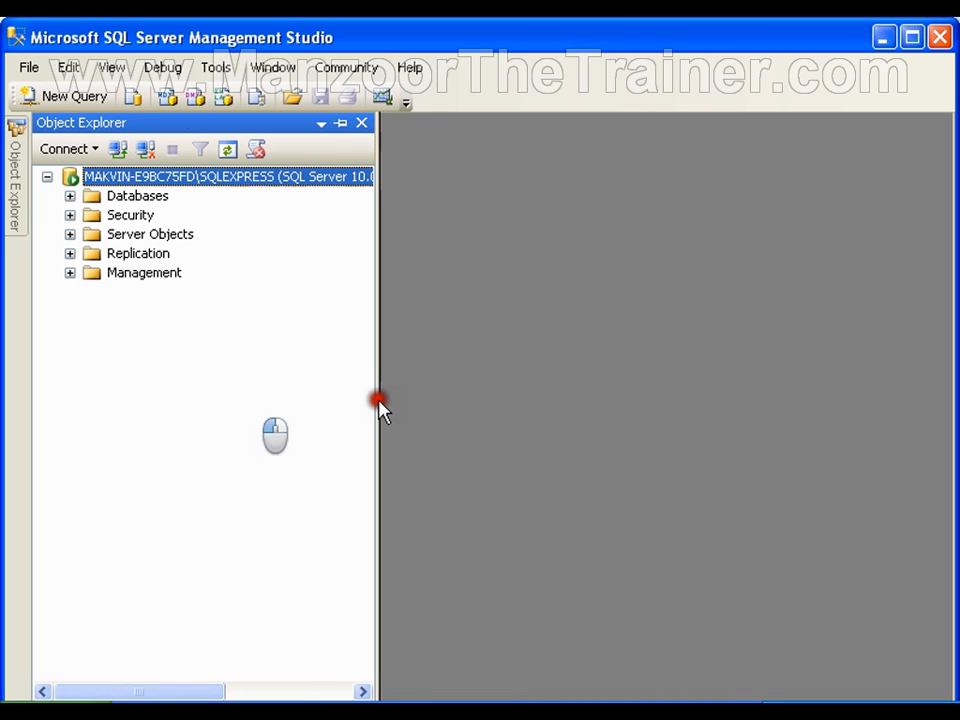
pyautogui.moveTo(320, 333)
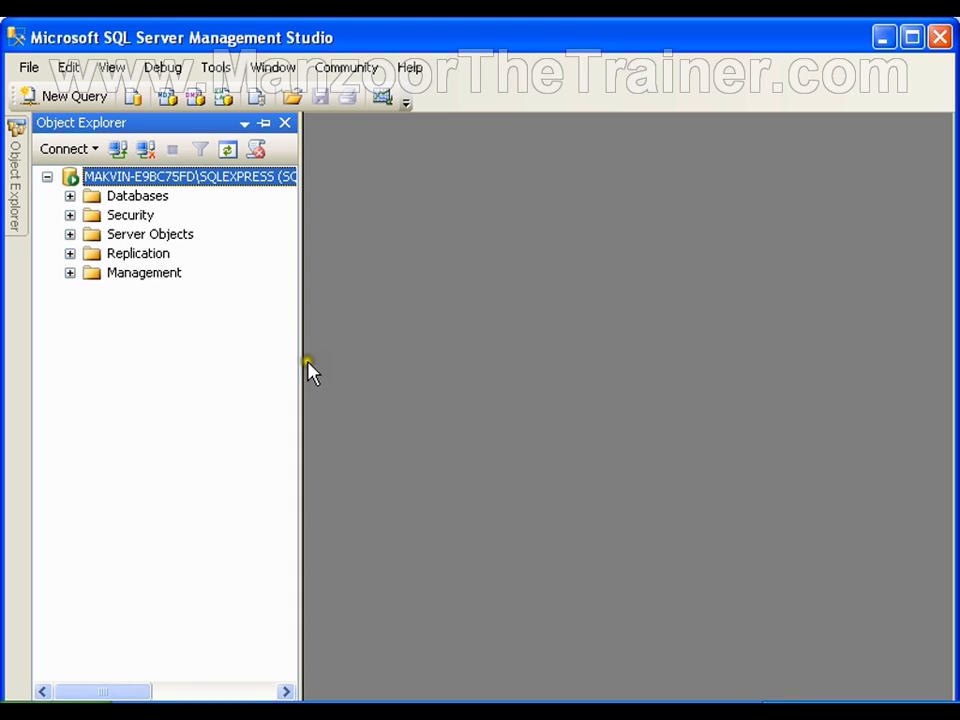
pyautogui.moveTo(311, 363)
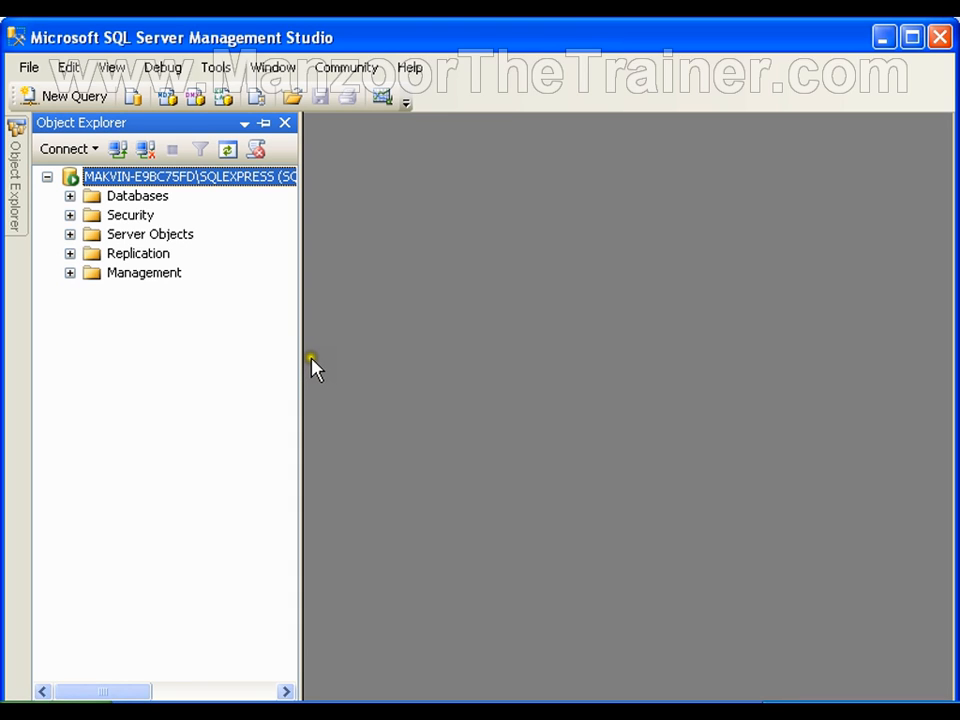
pyautogui.moveTo(314, 368)
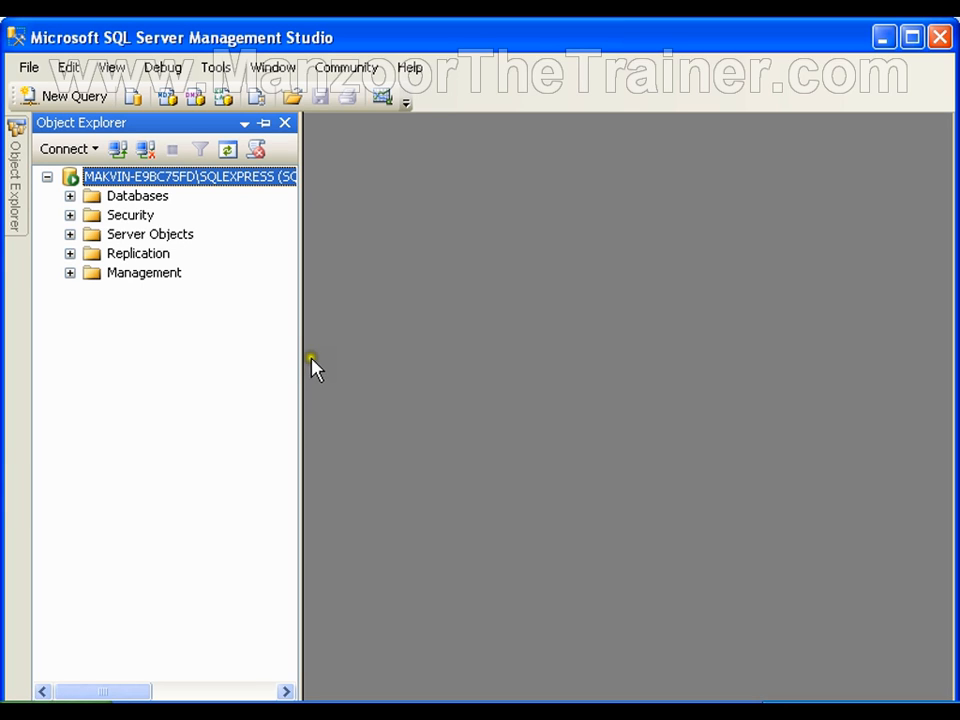
pyautogui.moveTo(322, 360)
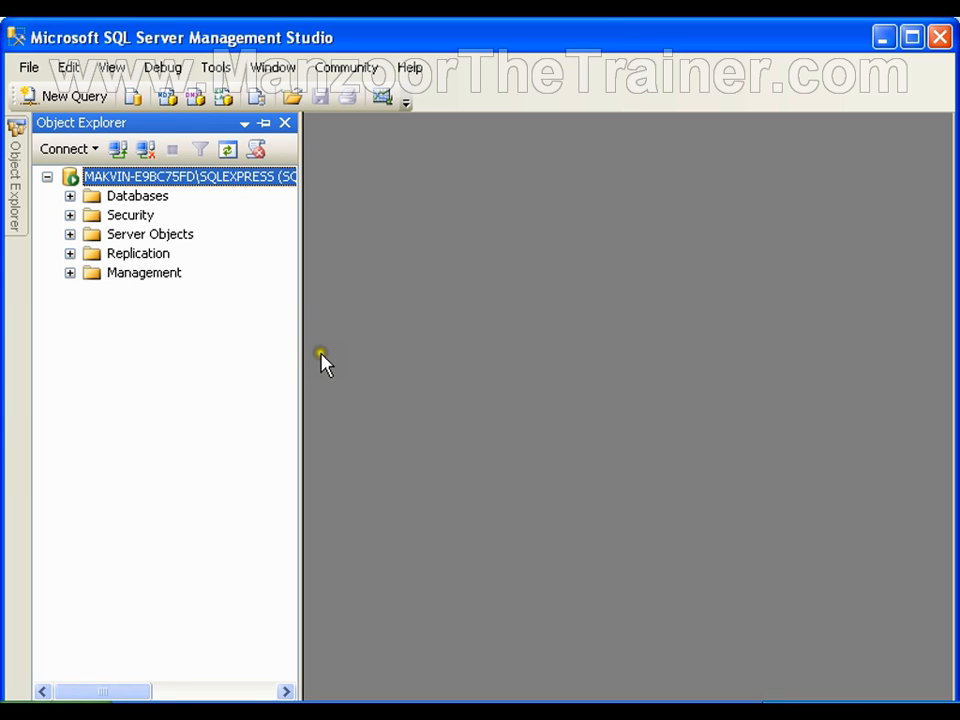
# - Reopen Object Explorer from the View menu and expand the Databases folder
pyautogui.click(285, 122)
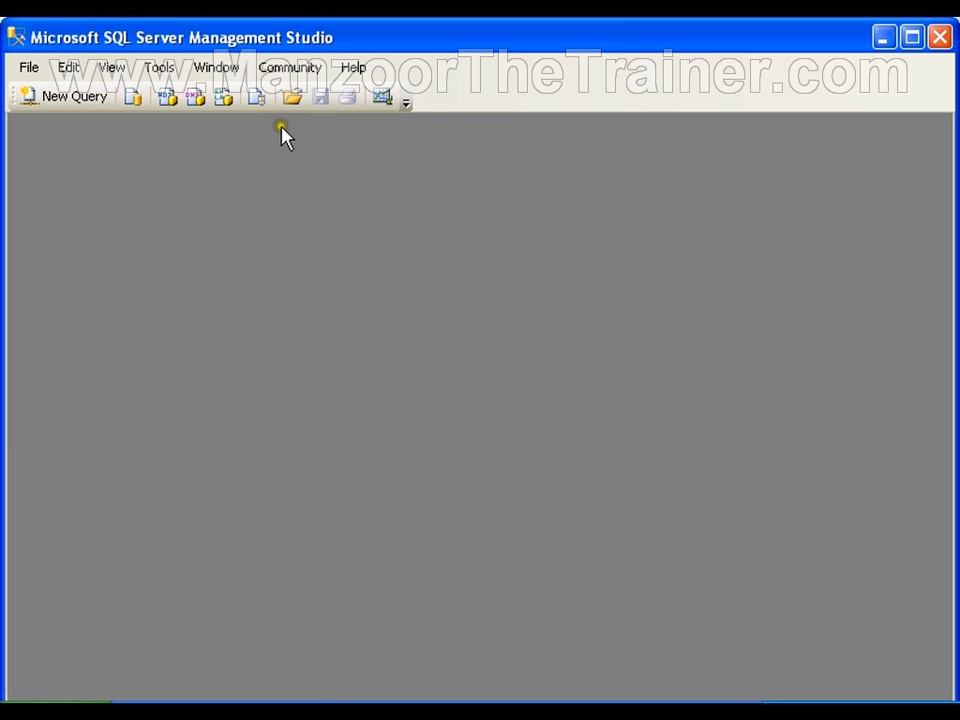
pyautogui.click(113, 66)
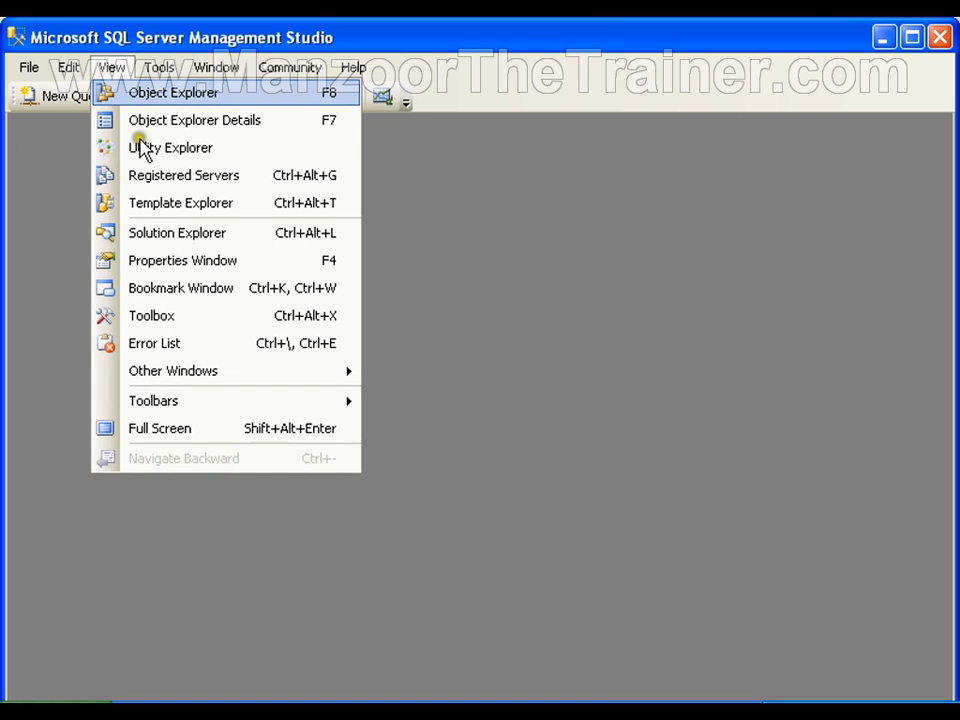
pyautogui.click(190, 98)
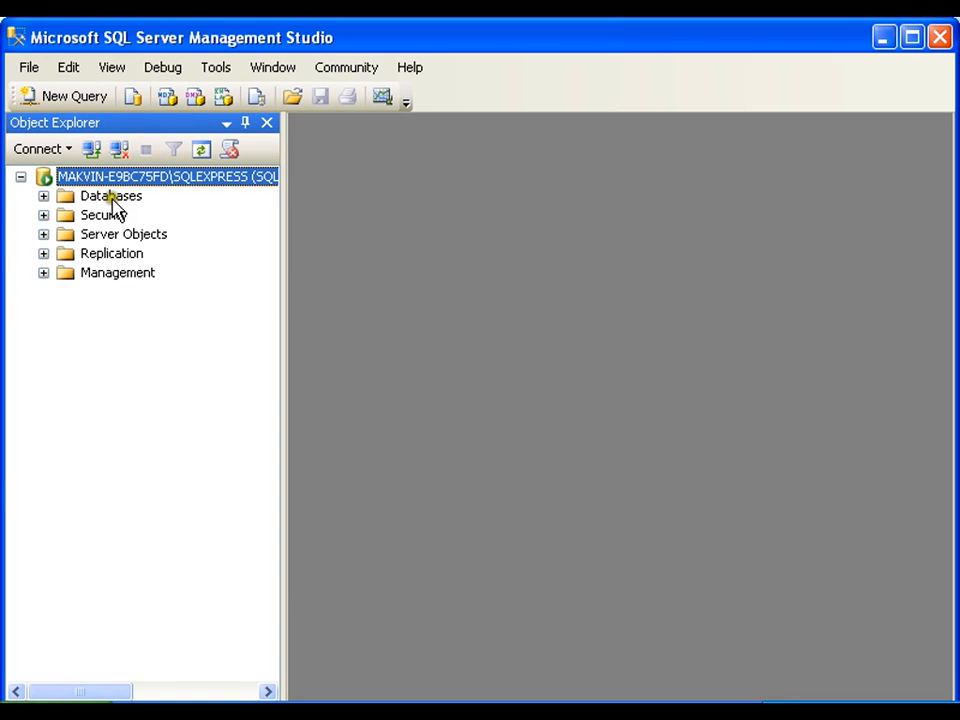
pyautogui.click(110, 196)
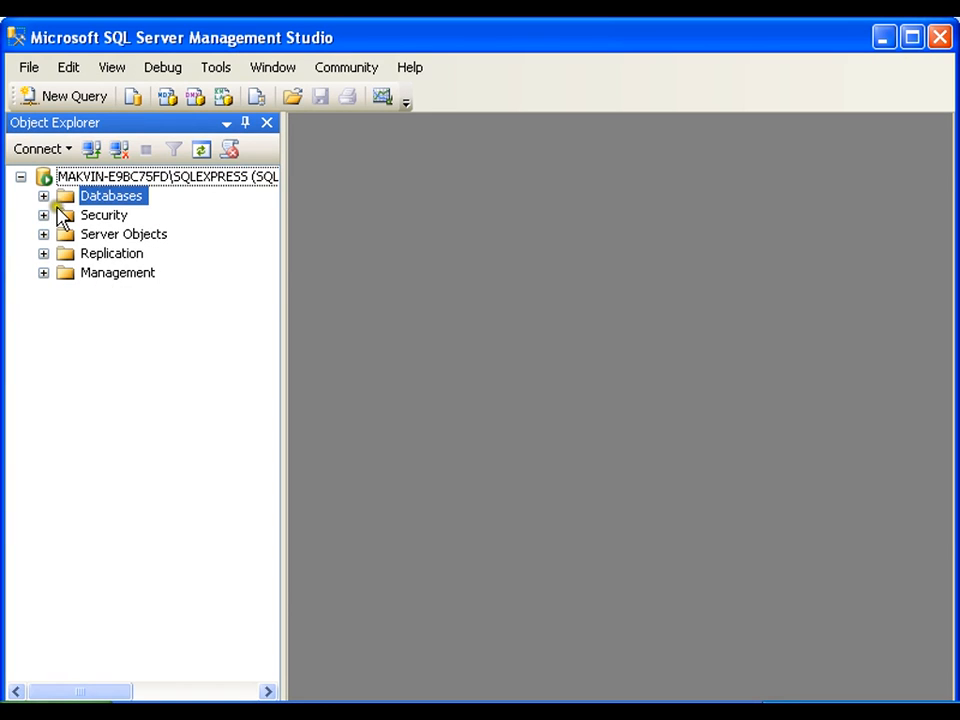
pyautogui.click(48, 196)
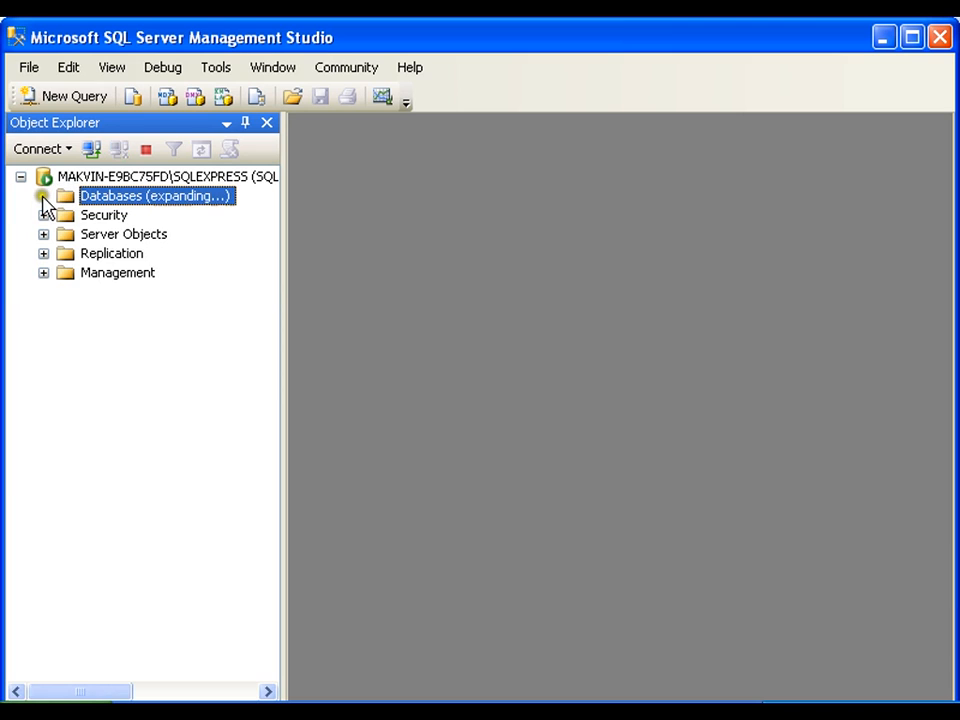
pyautogui.click(45, 196)
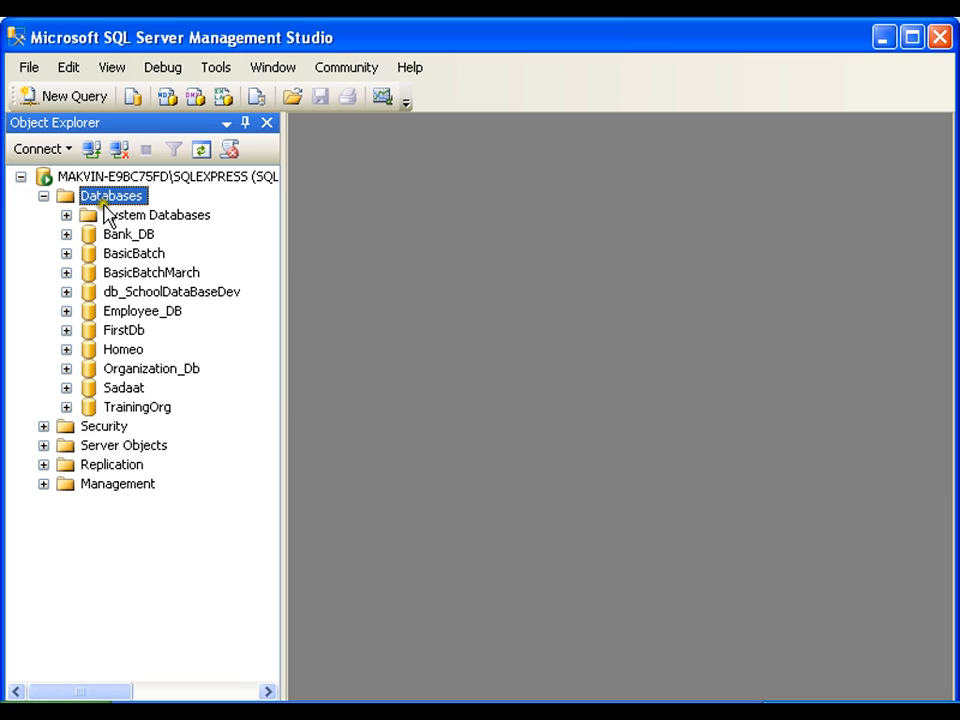
# - Start a New Database from the Databases context menu and name it MyDB
pyautogui.rightClick(112, 195)
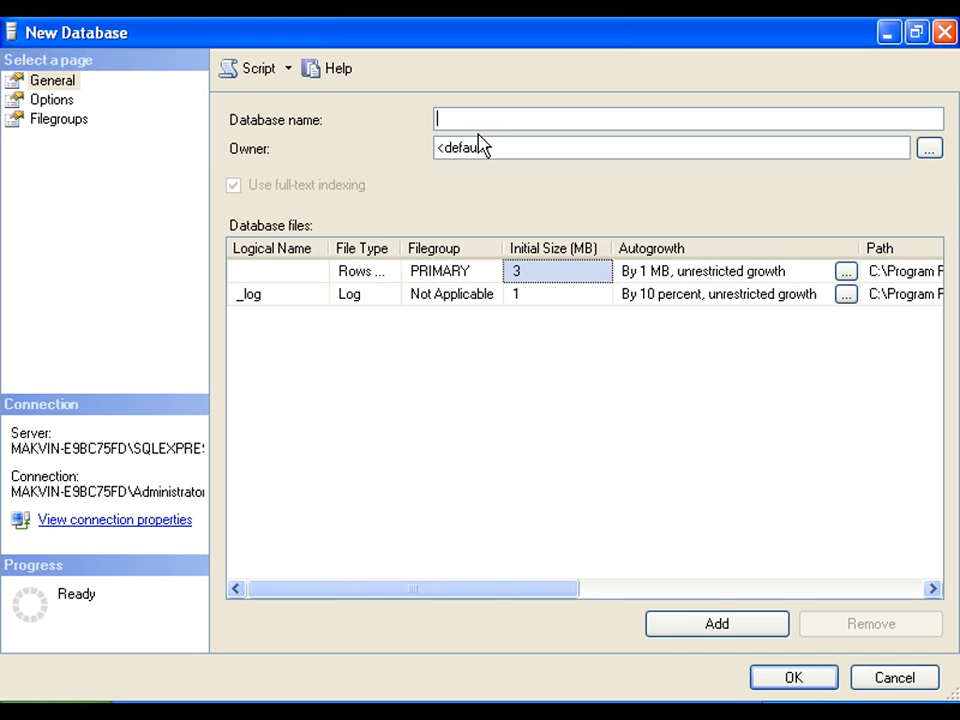
pyautogui.write('MyD')
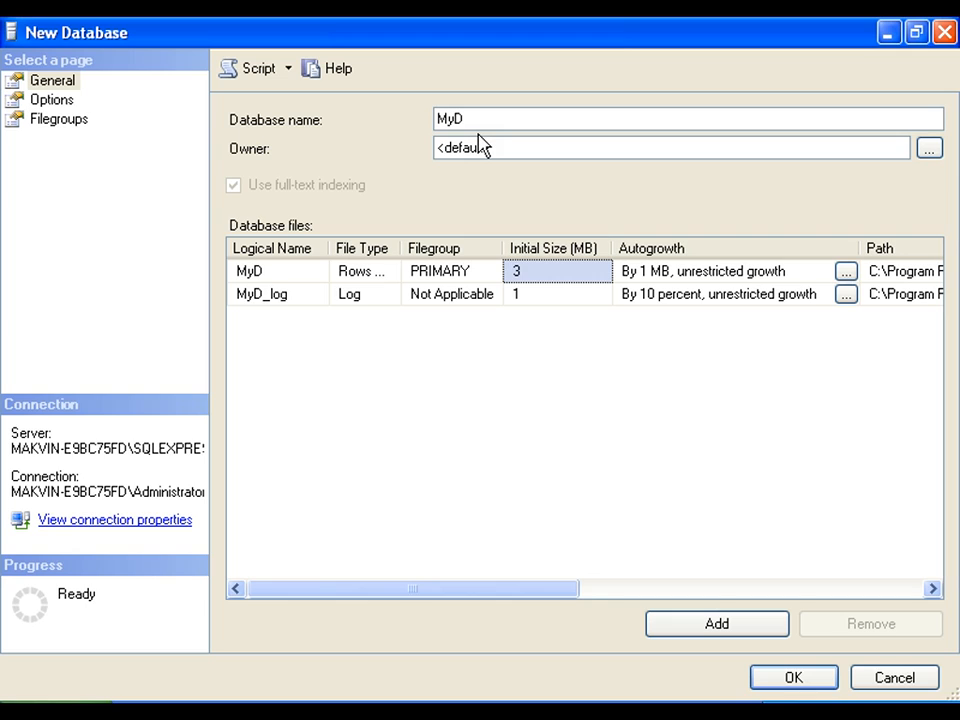
pyautogui.write('B')
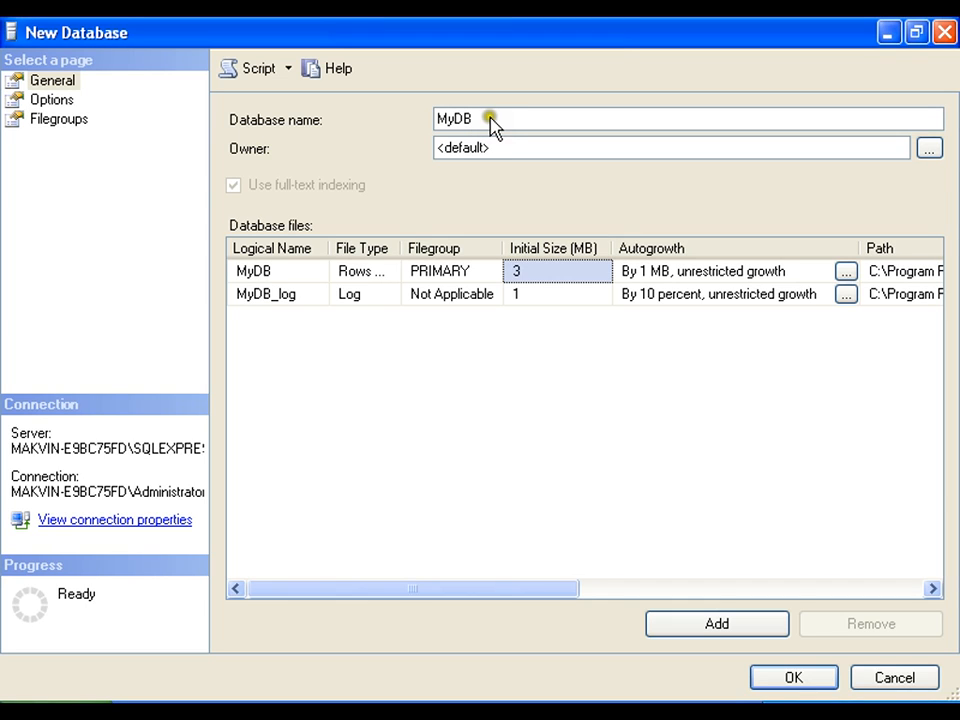
pyautogui.moveTo(281, 270)
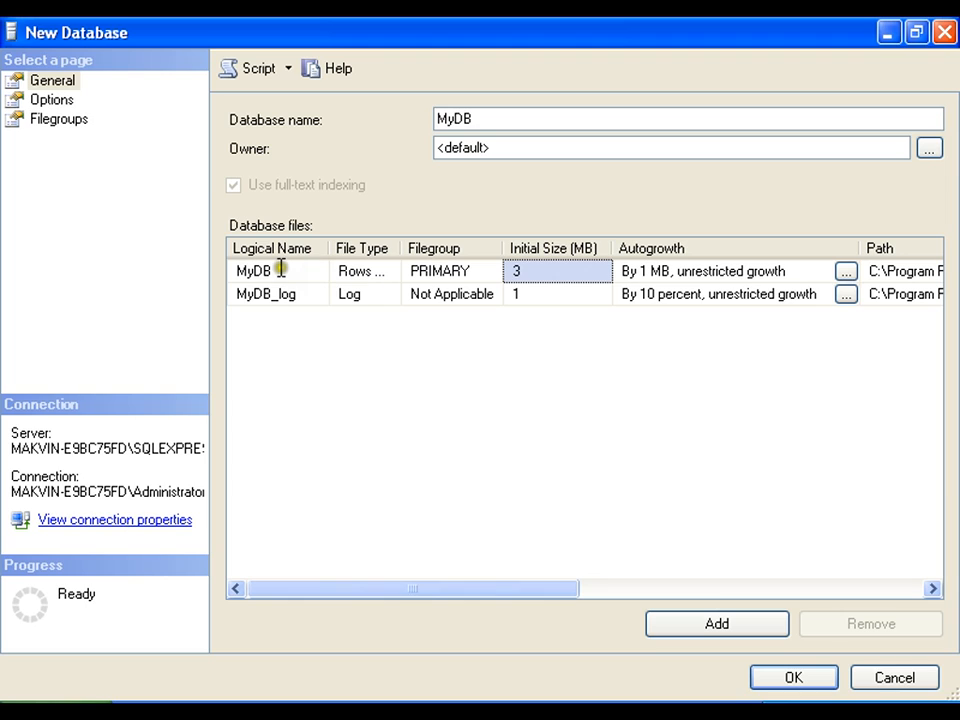
pyautogui.click(462, 119)
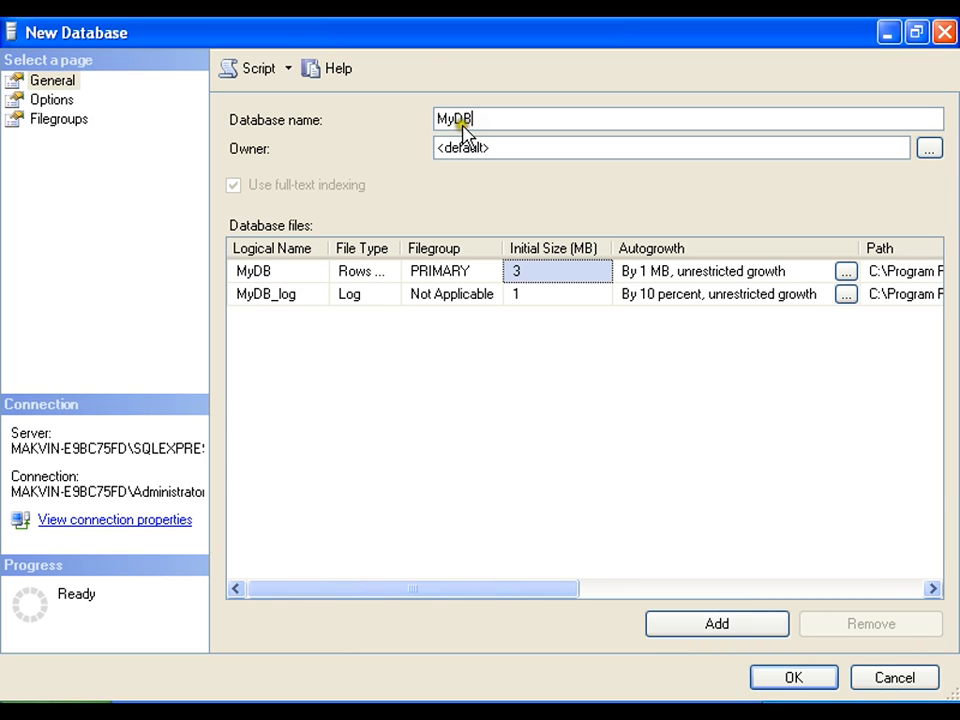
pyautogui.moveTo(293, 225)
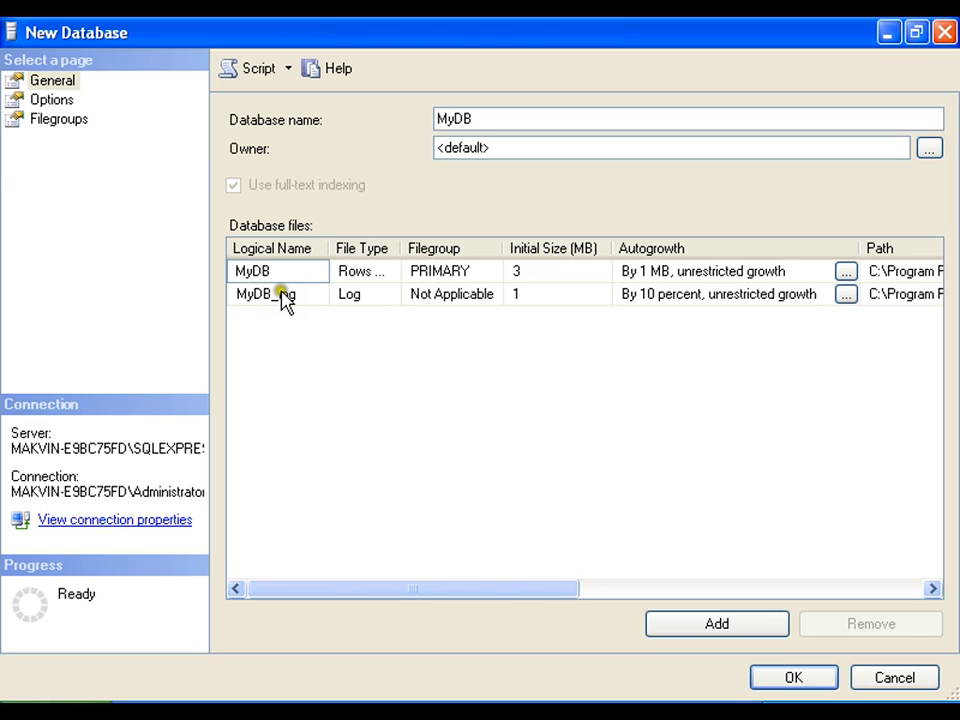
pyautogui.doubleClick(252, 271)
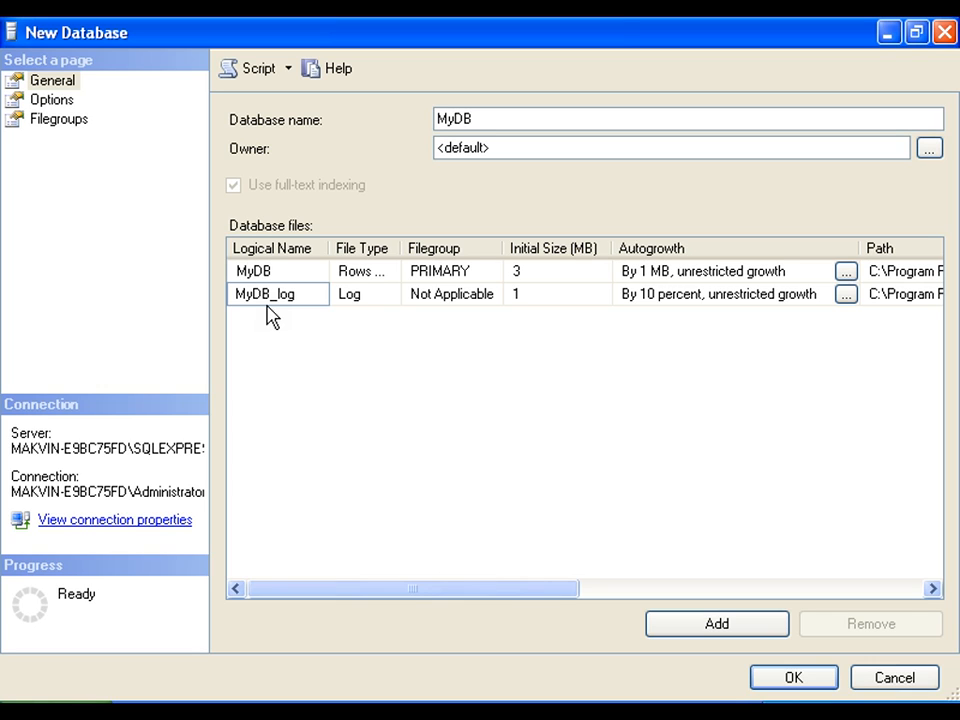
pyautogui.click(254, 271)
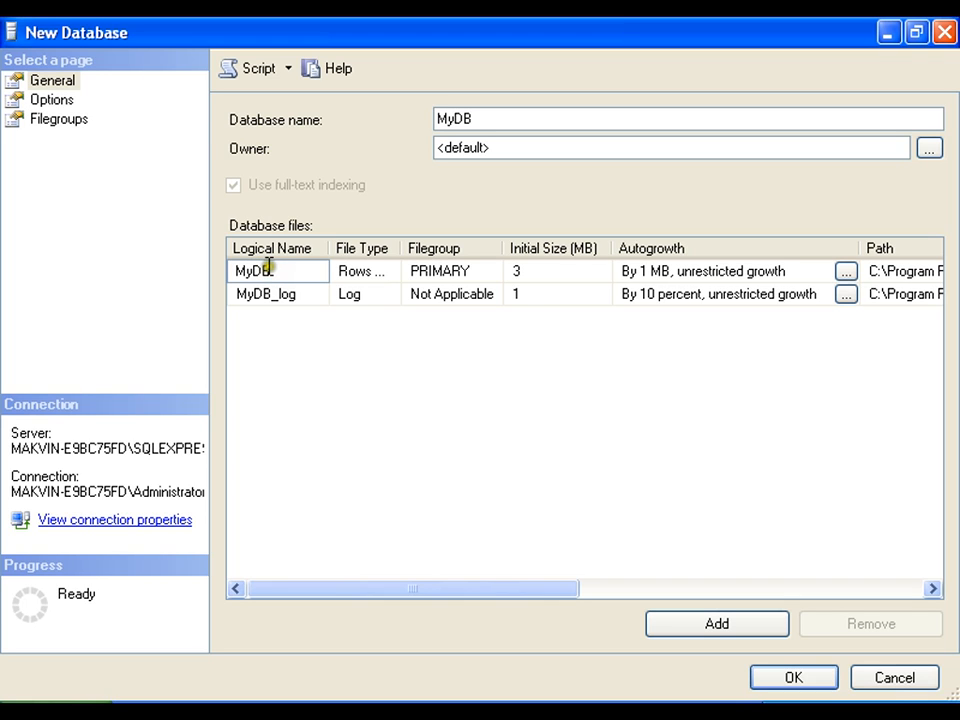
pyautogui.doubleClick(258, 270)
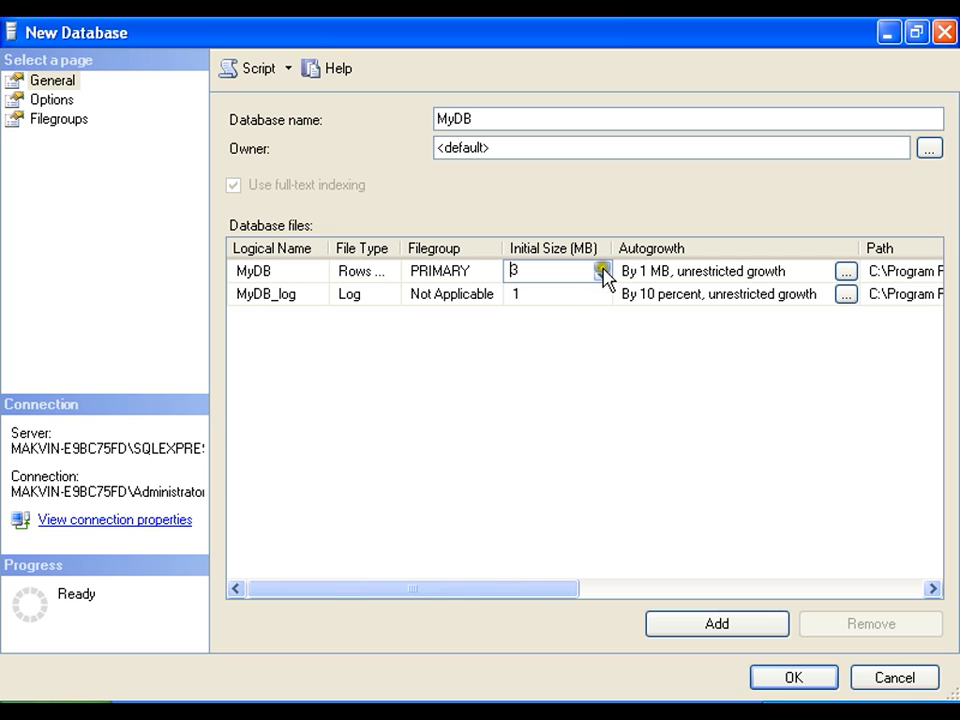
# - Set the MyDB data file's initial size to 4 MB and open its autogrowth settings
pyautogui.click(602, 268)
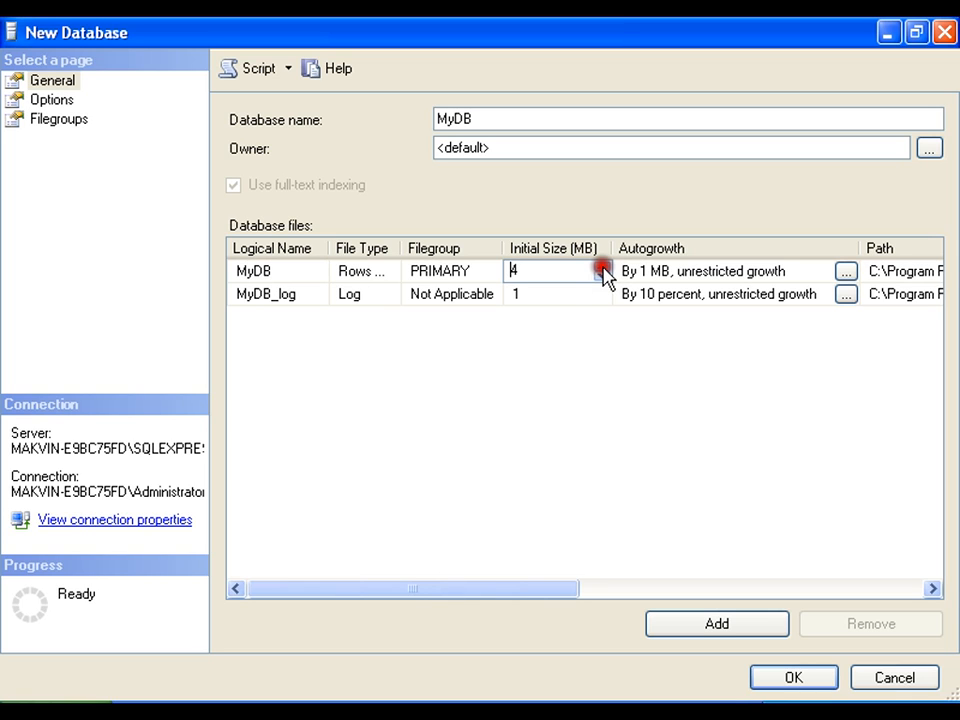
pyautogui.click(600, 267)
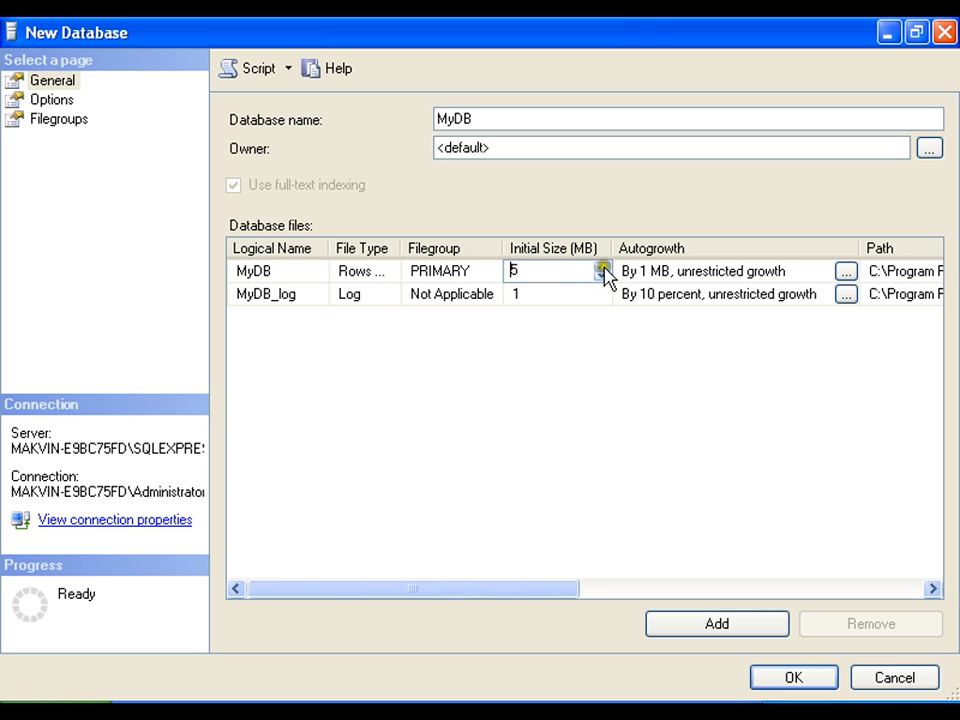
pyautogui.click(600, 271)
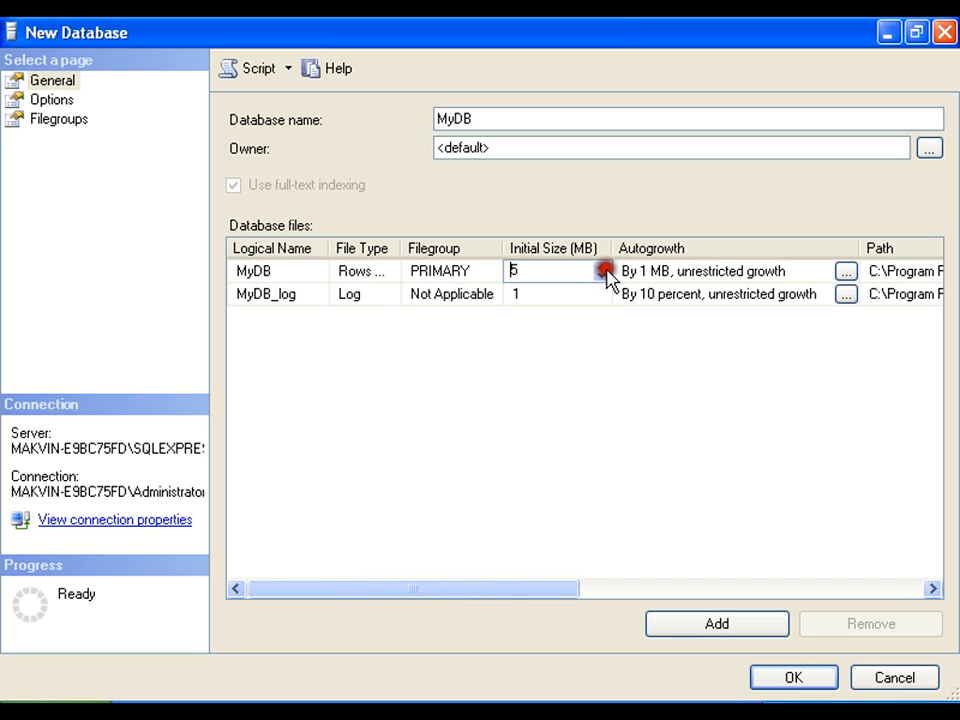
pyautogui.click(599, 277)
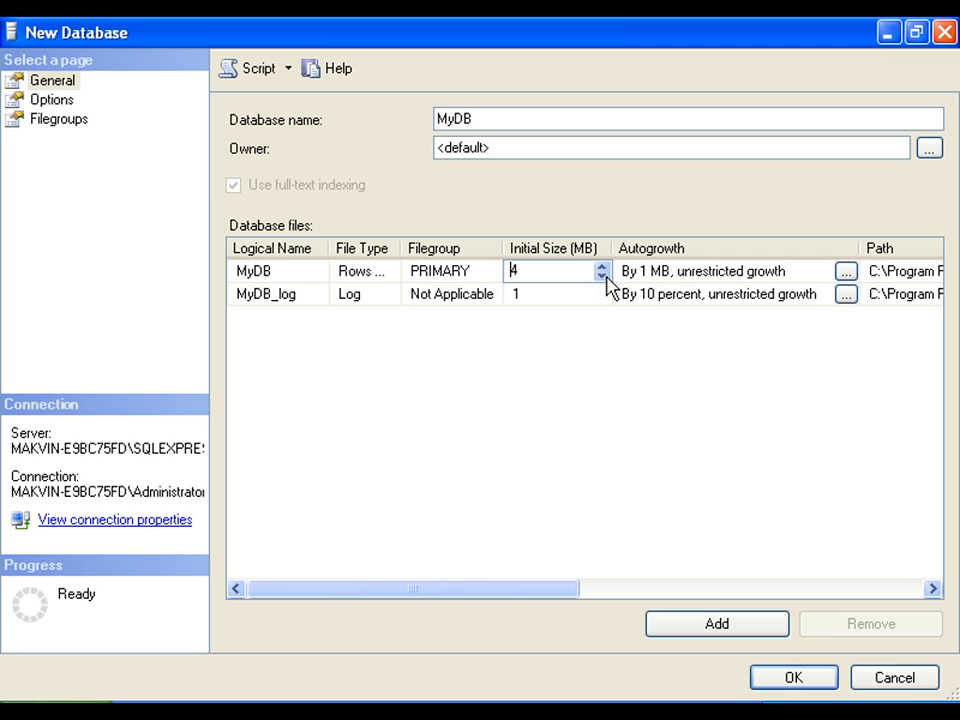
pyautogui.moveTo(815, 272)
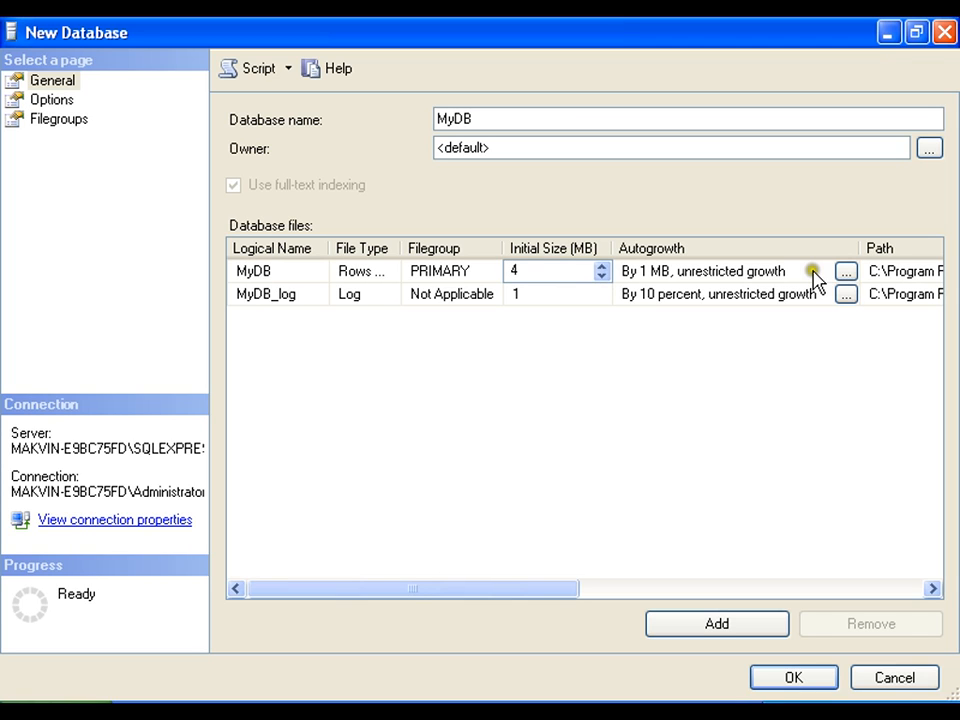
pyautogui.click(545, 271)
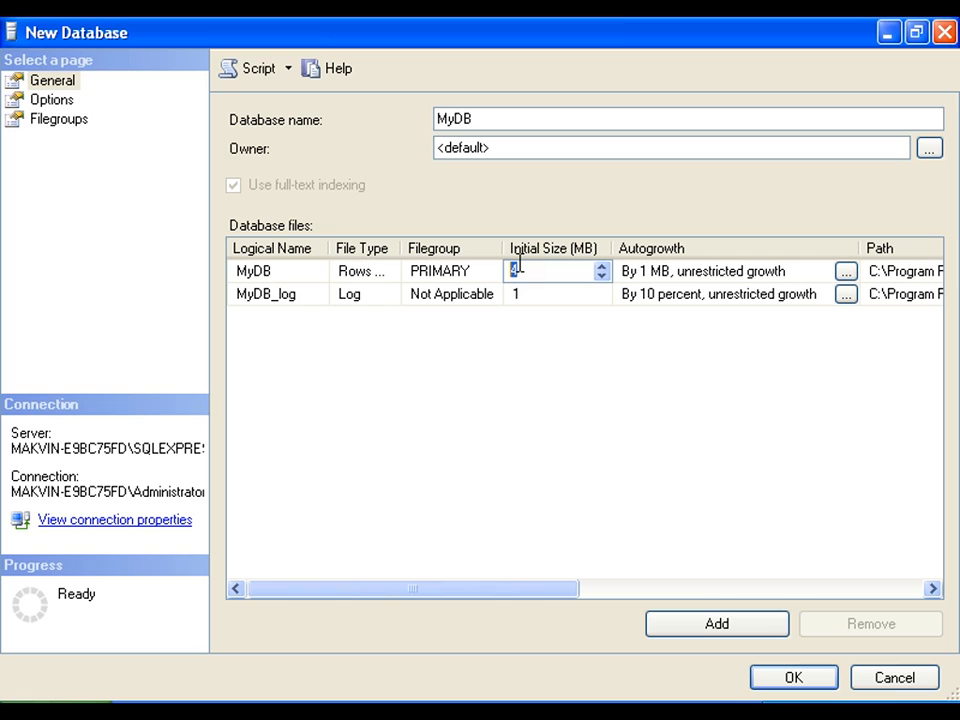
pyautogui.moveTo(523, 276)
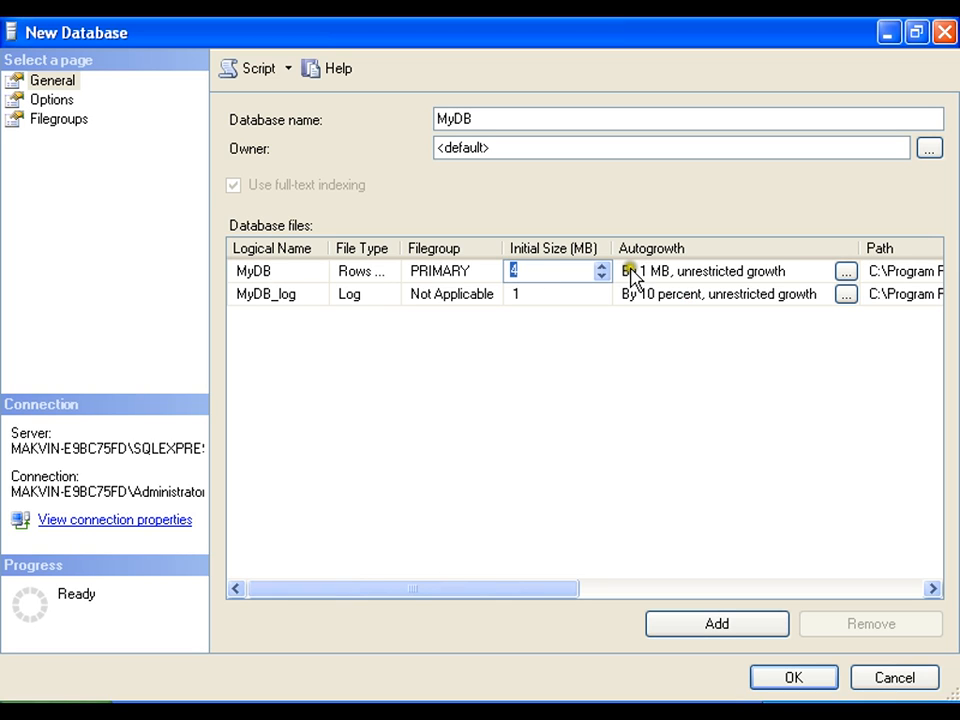
pyautogui.moveTo(642, 287)
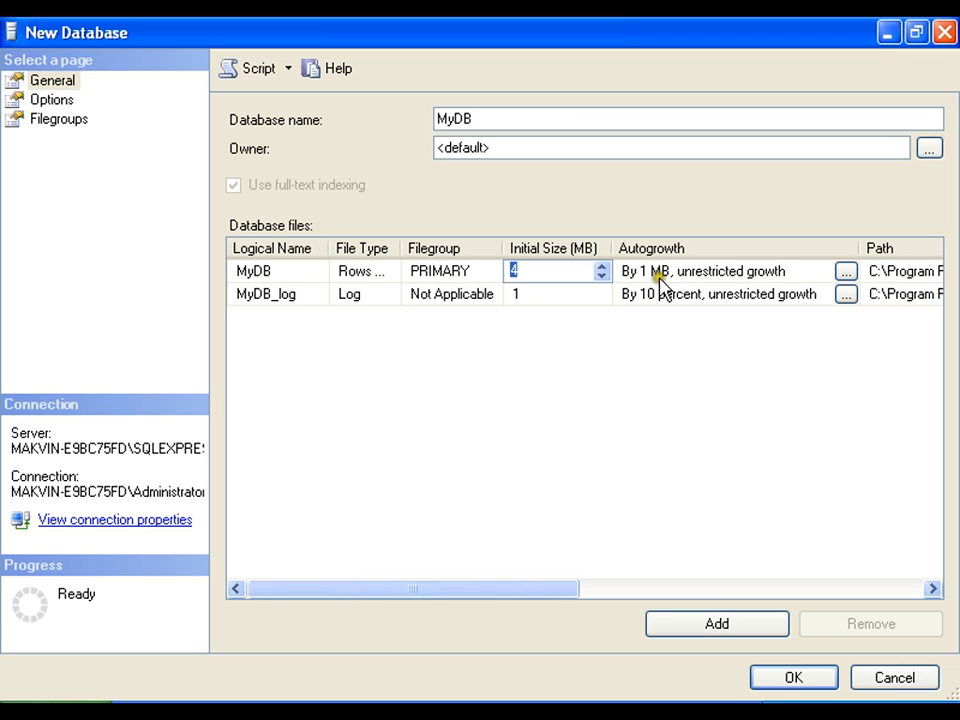
pyautogui.moveTo(692, 297)
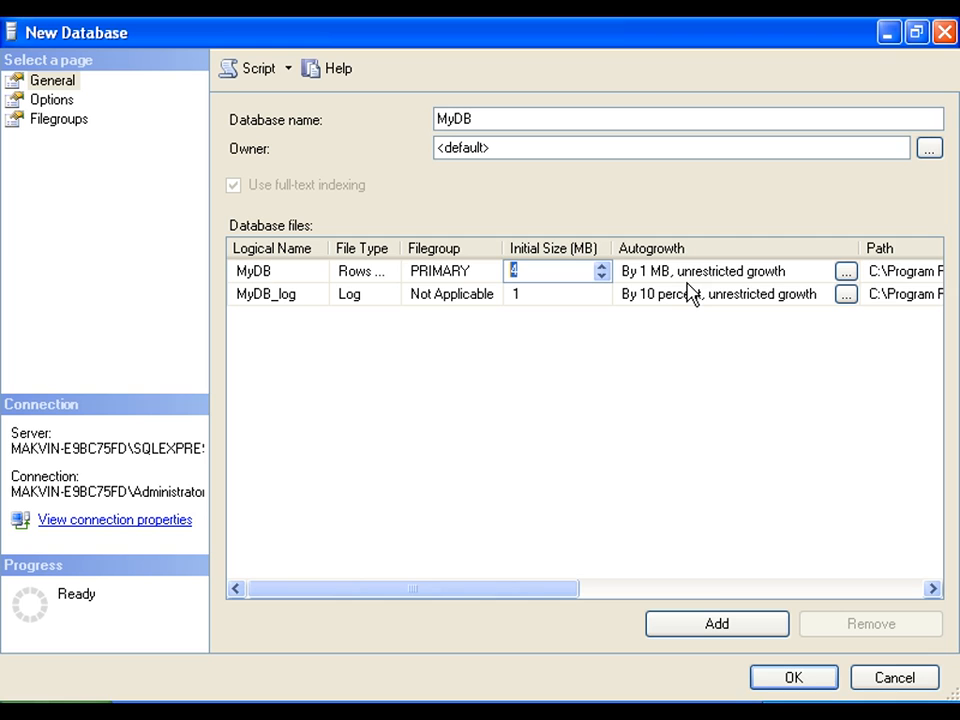
pyautogui.moveTo(700, 298)
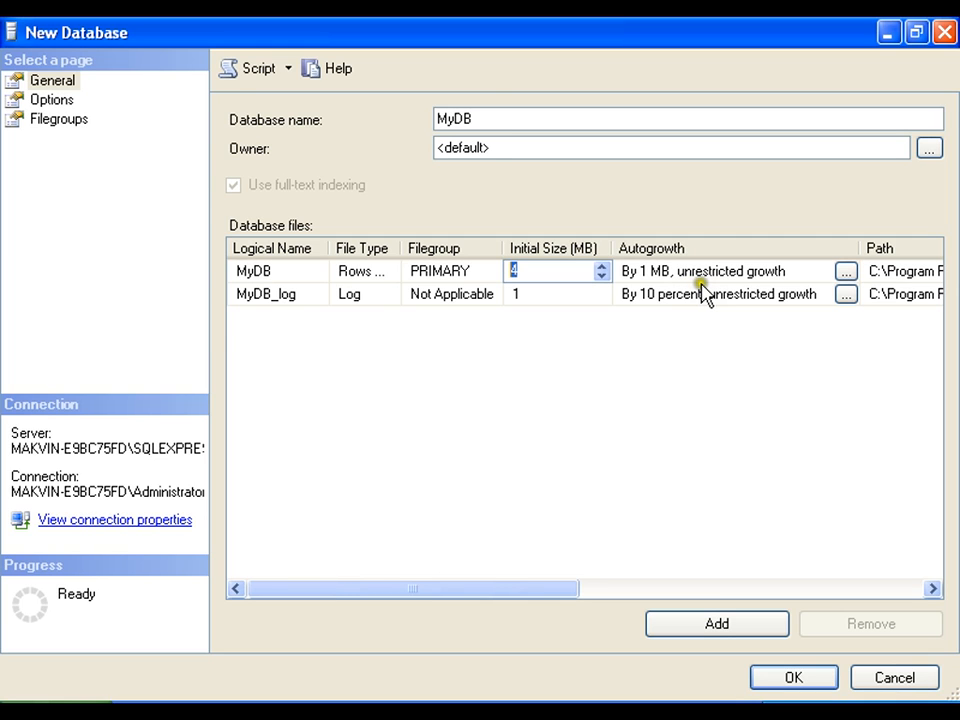
pyautogui.click(846, 271)
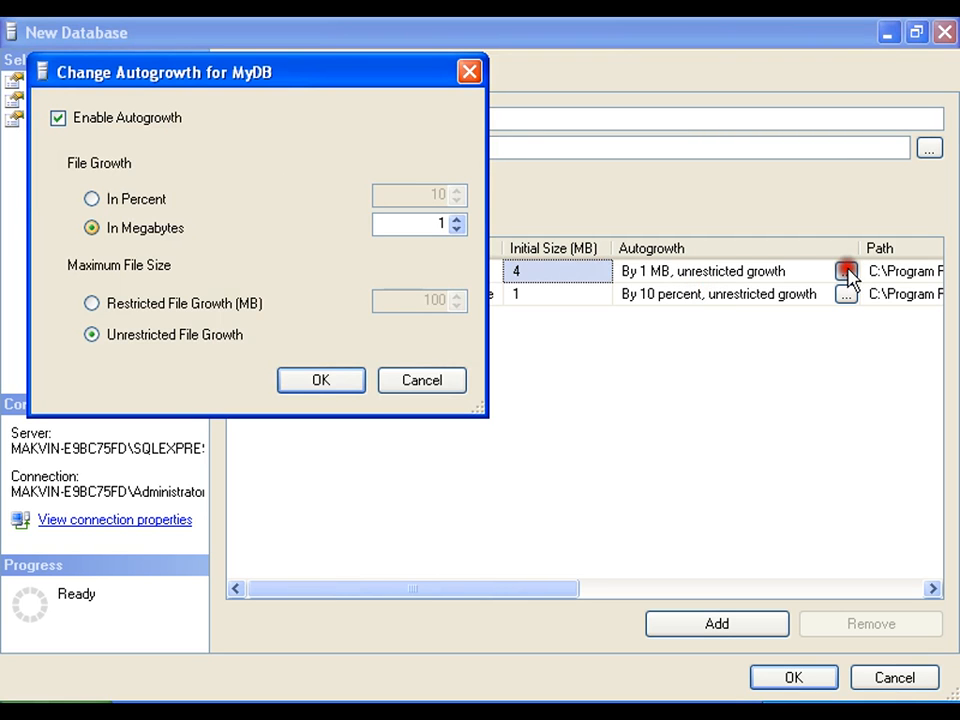
pyautogui.moveTo(91, 228)
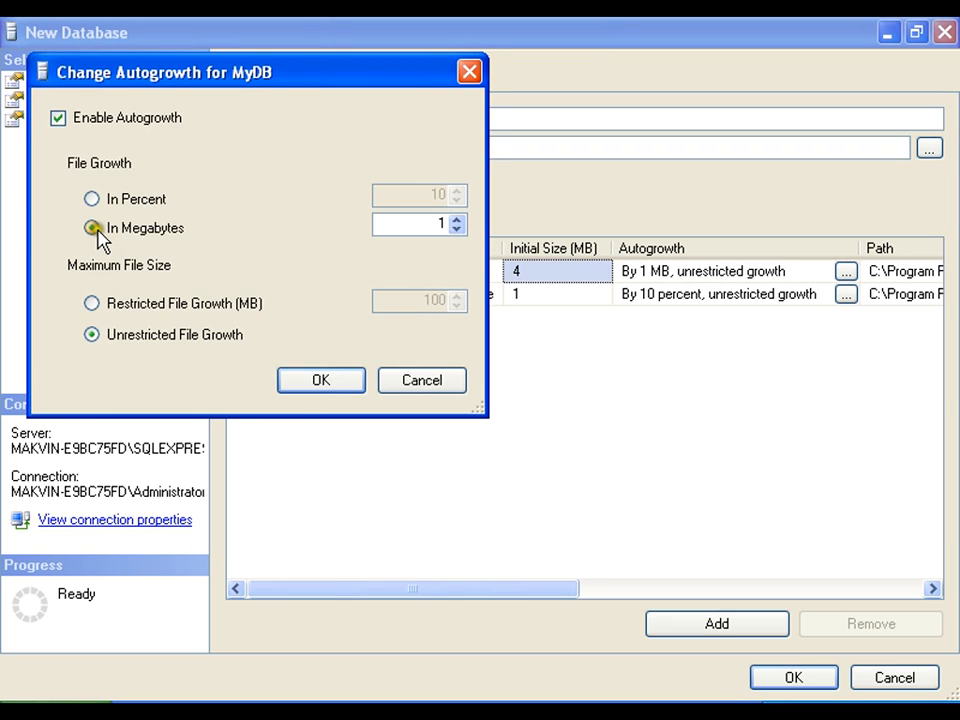
# - Try percent growth and a size cap, then settle on 1 MB unrestricted growth
pyautogui.click(88, 199)
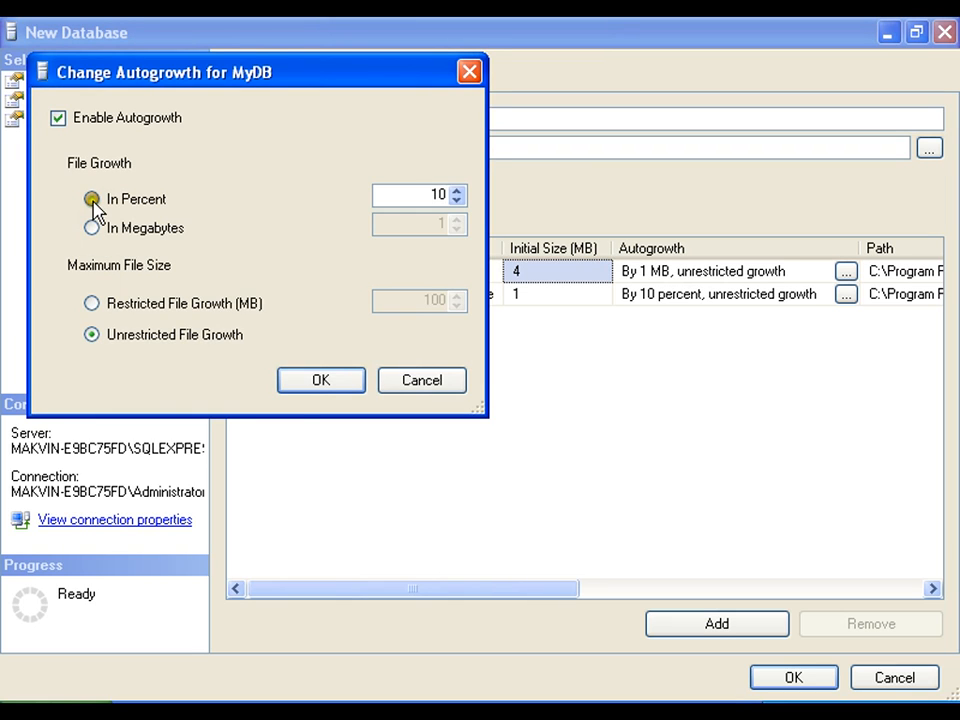
pyautogui.click(87, 228)
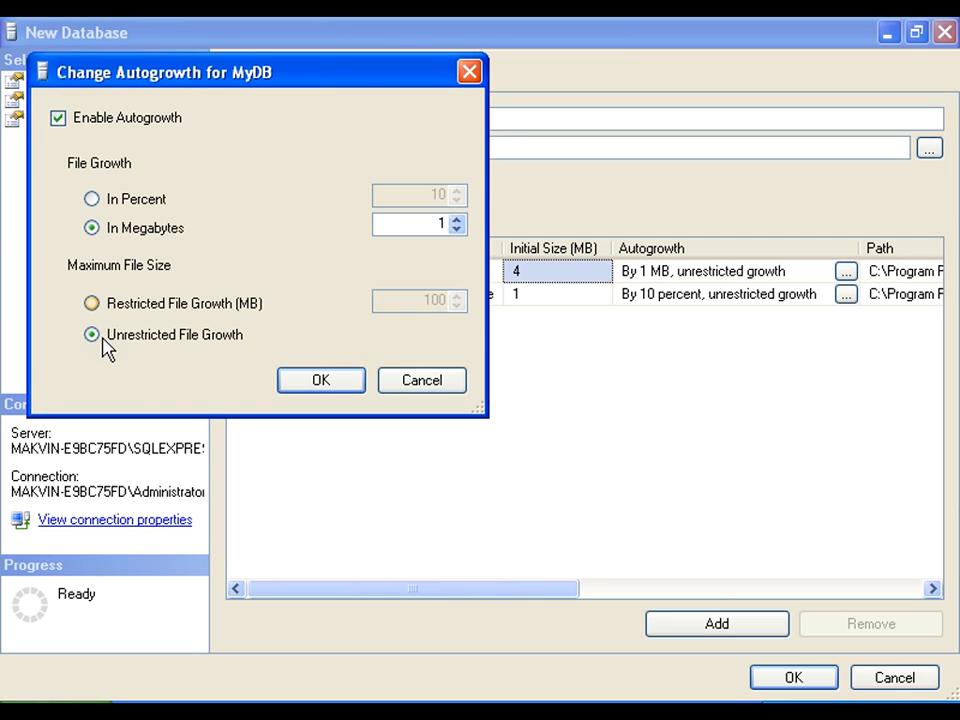
pyautogui.click(90, 303)
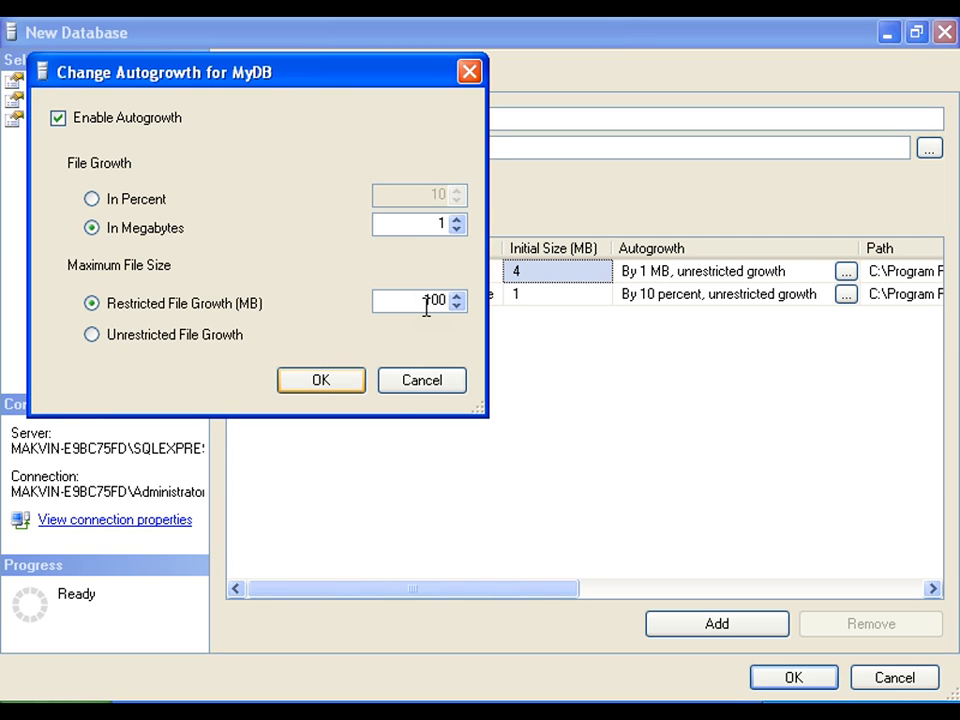
pyautogui.click(320, 380)
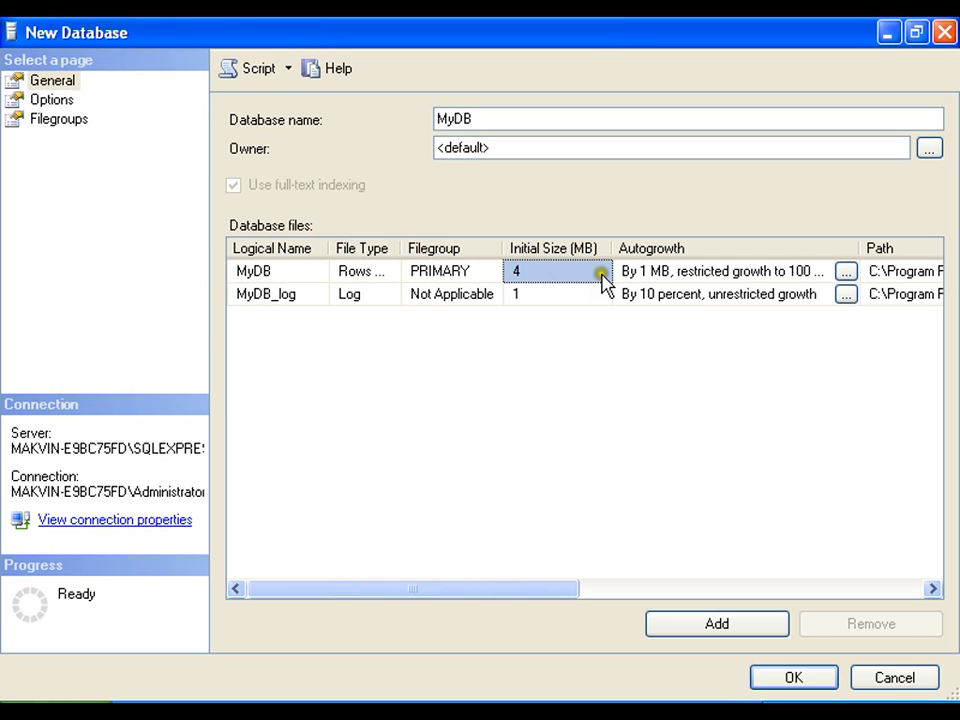
pyautogui.click(845, 272)
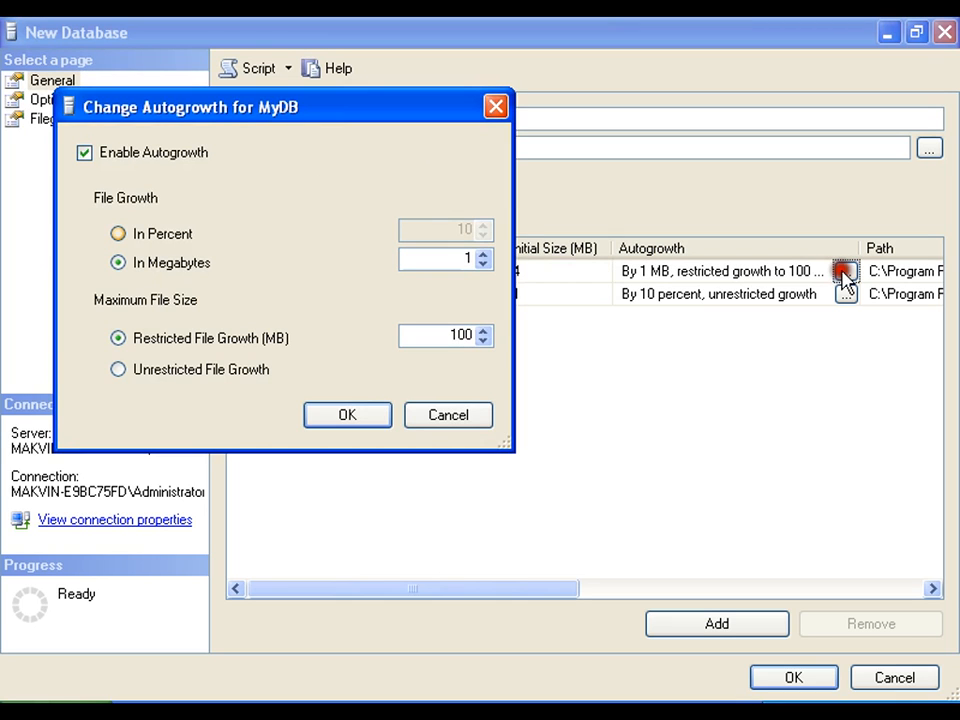
pyautogui.click(347, 414)
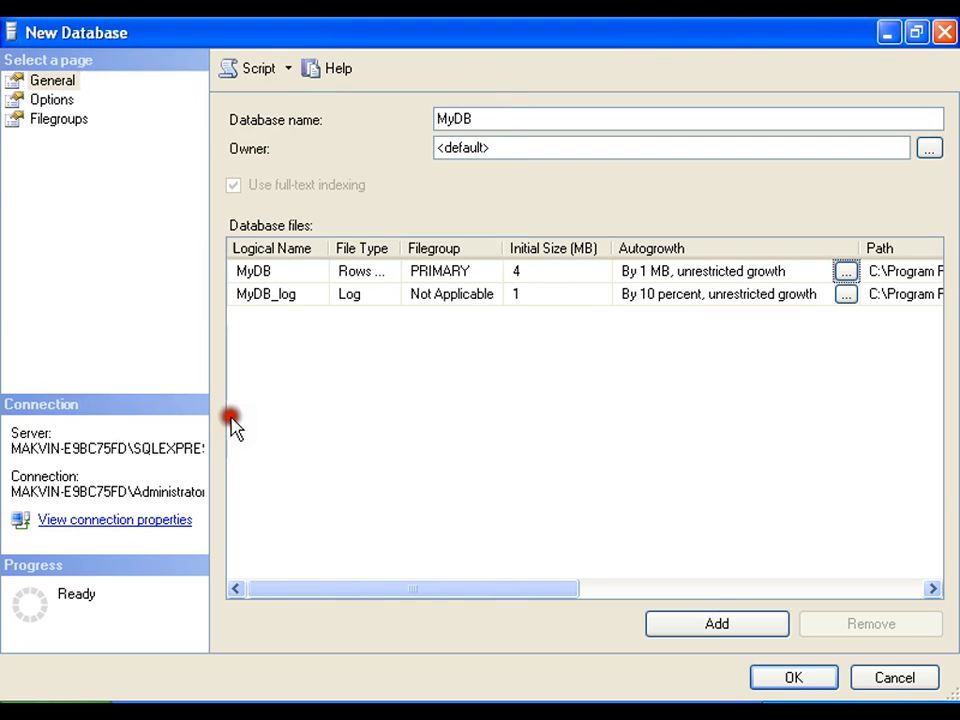
# - Scroll the Database files grid to check paths, then confirm with OK
pyautogui.moveTo(410, 588); pyautogui.dragTo(595, 588)
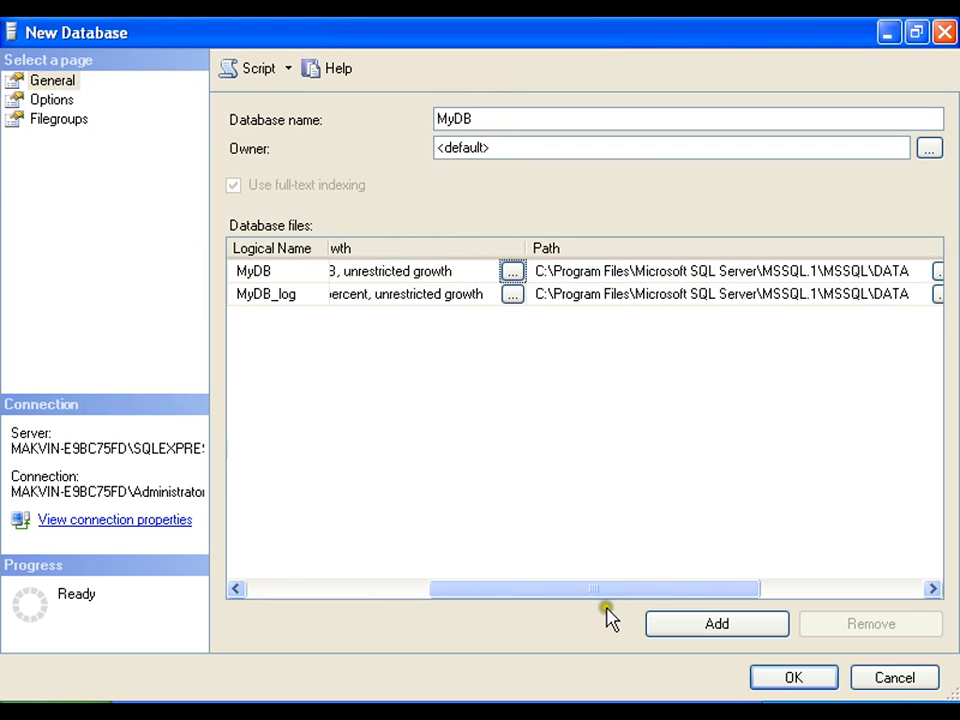
pyautogui.moveTo(552, 280)
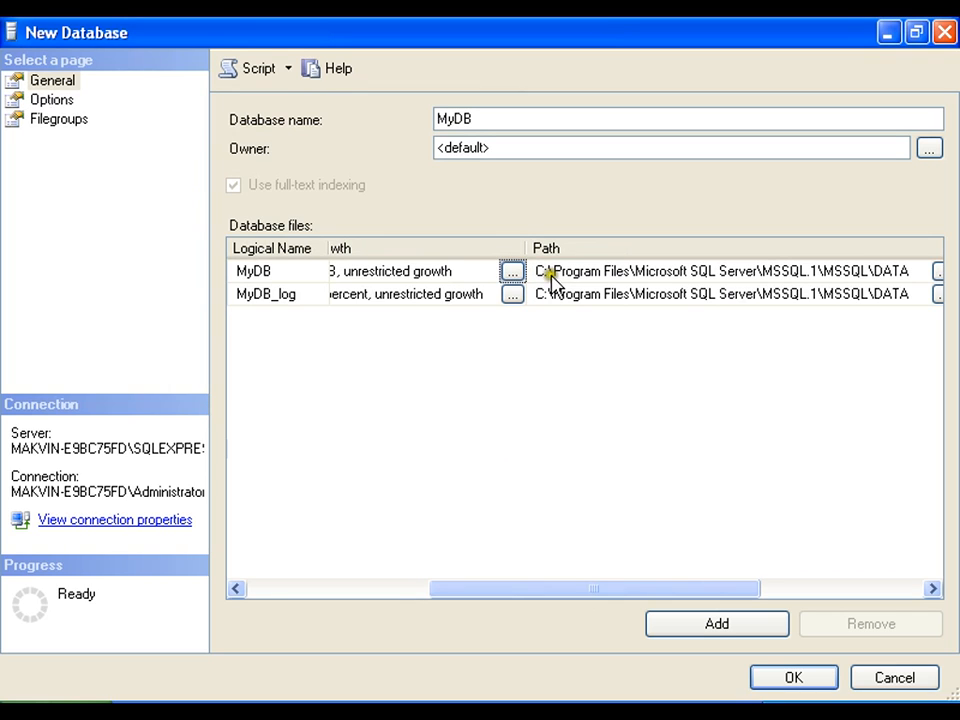
pyautogui.moveTo(720, 278)
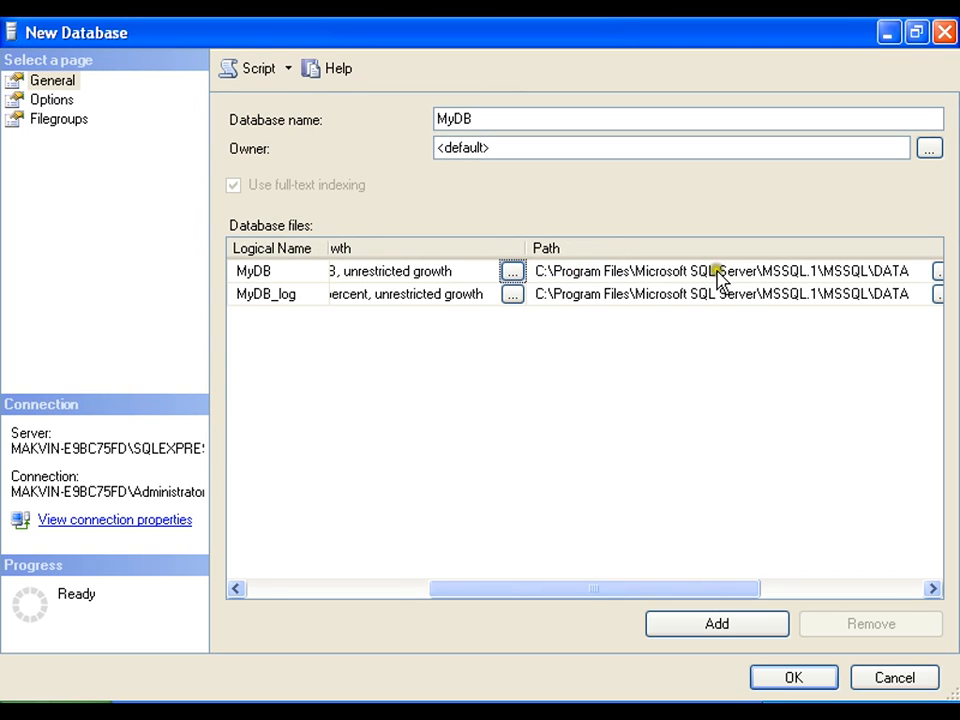
pyautogui.moveTo(595, 589); pyautogui.dragTo(825, 589)
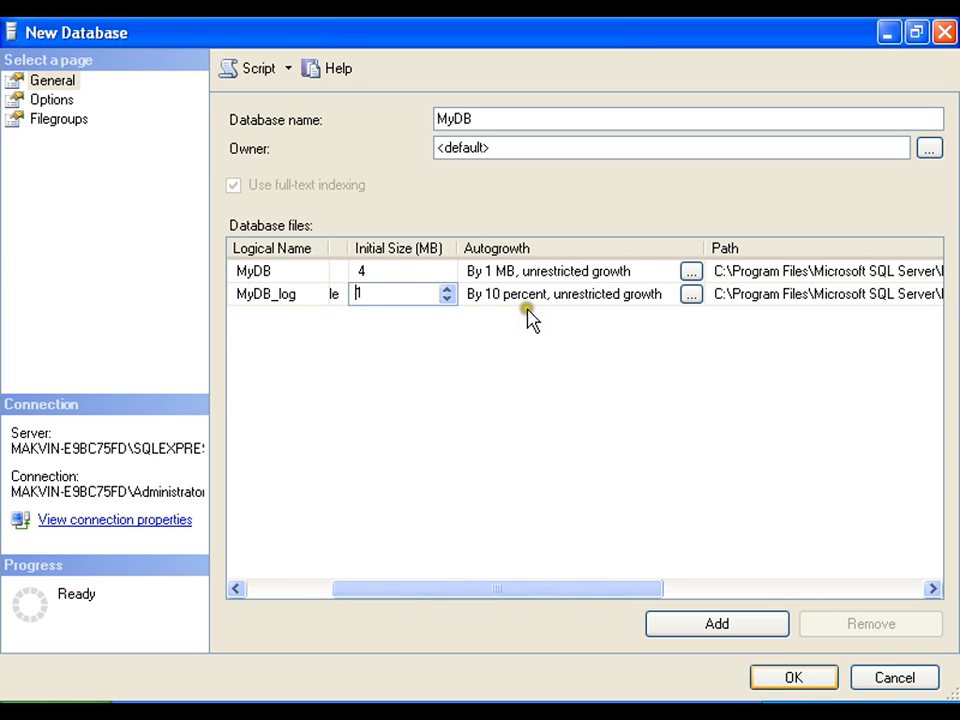
pyautogui.click(795, 677)
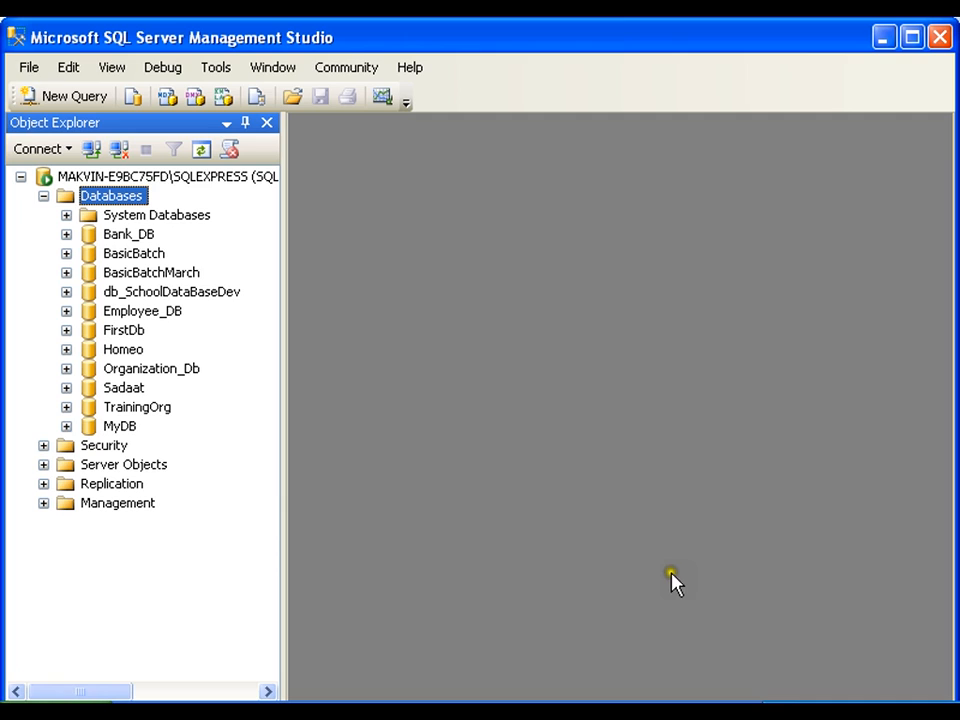
# - Expand MyDB and browse its Views, Programmability, Service Broker and Security folders
pyautogui.click(117, 425)
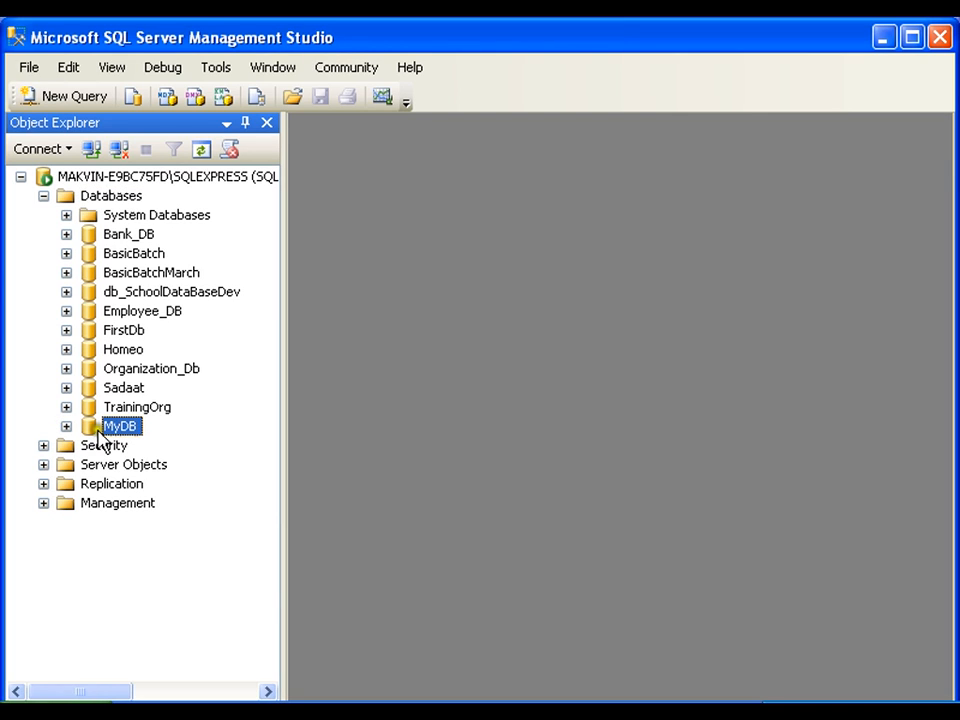
pyautogui.click(64, 426)
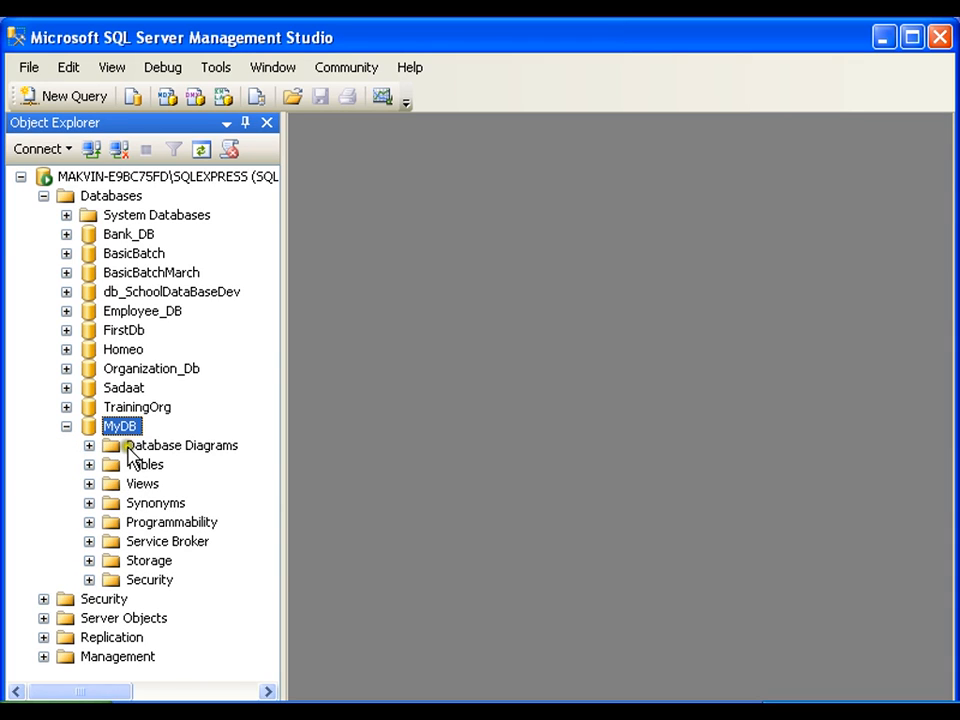
pyautogui.click(140, 483)
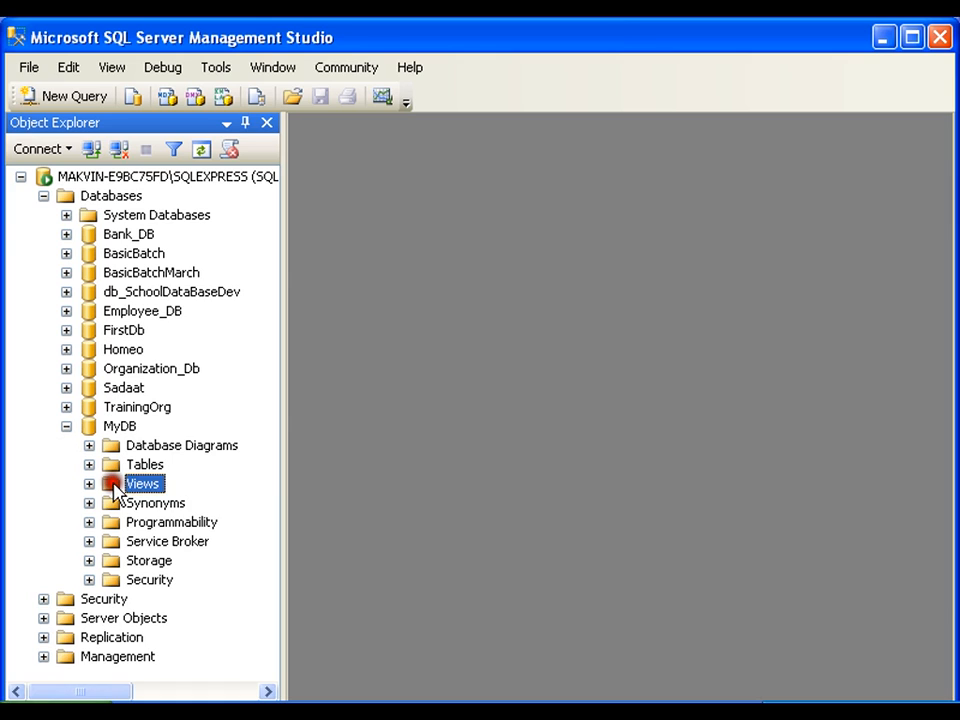
pyautogui.click(170, 521)
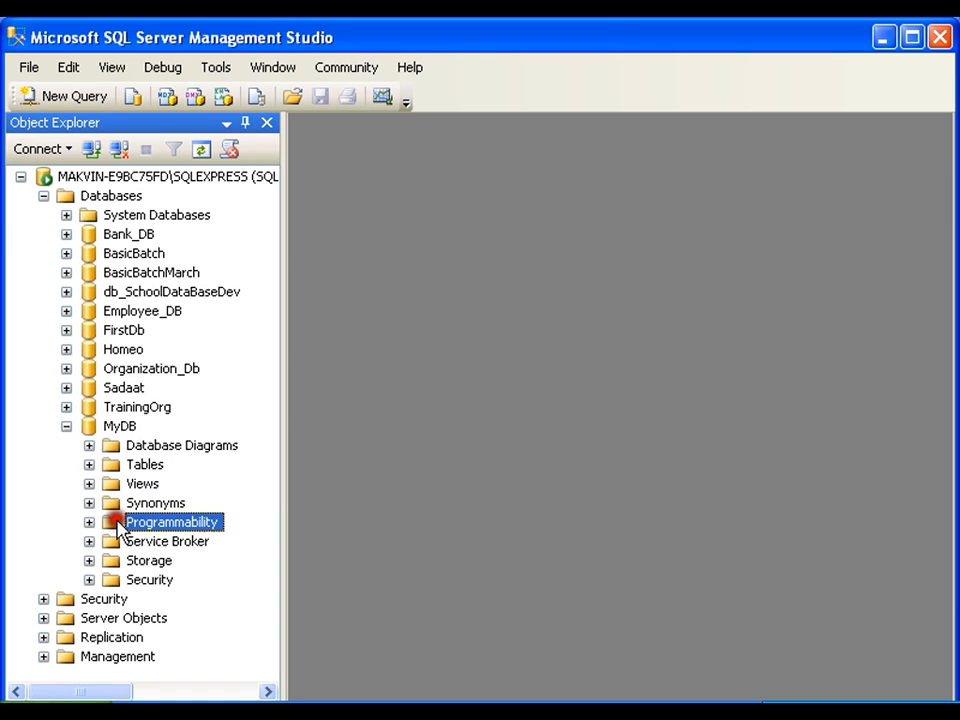
pyautogui.click(167, 541)
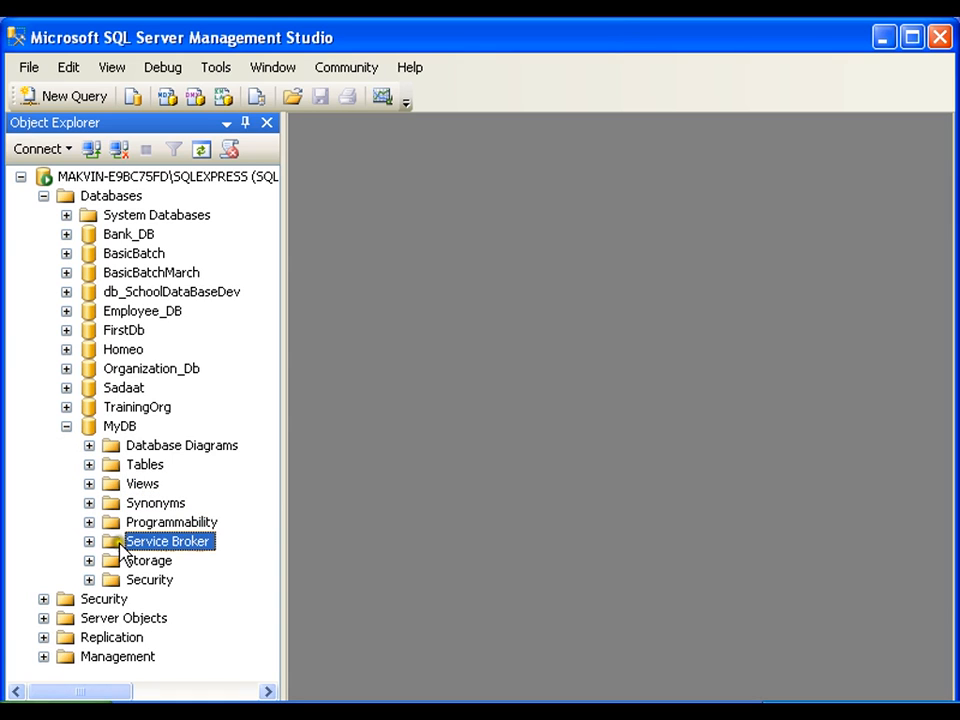
pyautogui.click(150, 580)
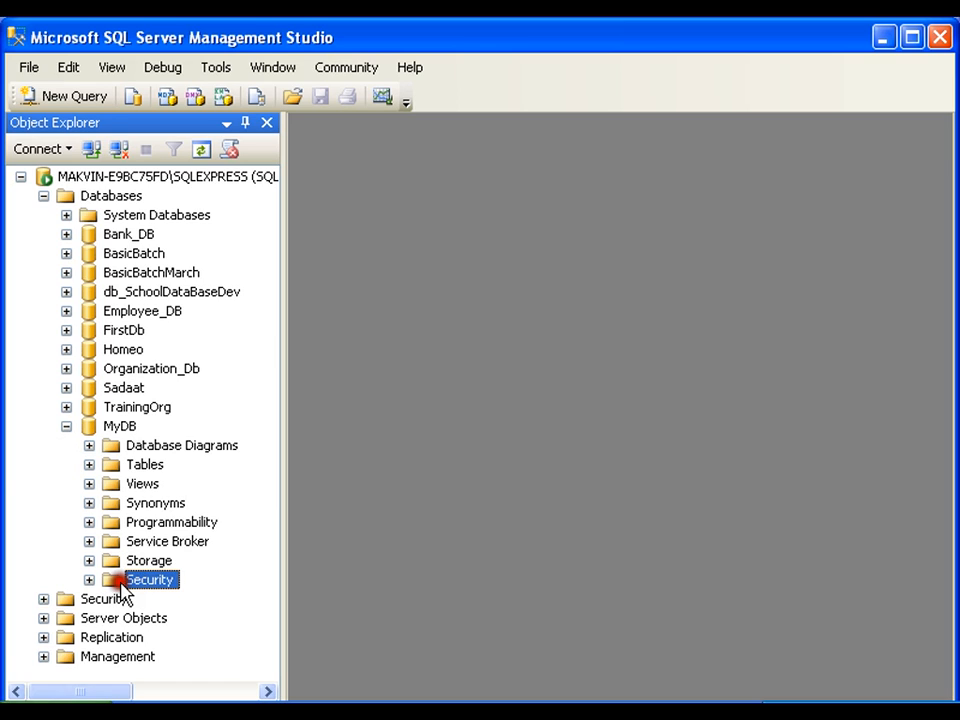
pyautogui.moveTo(113, 450)
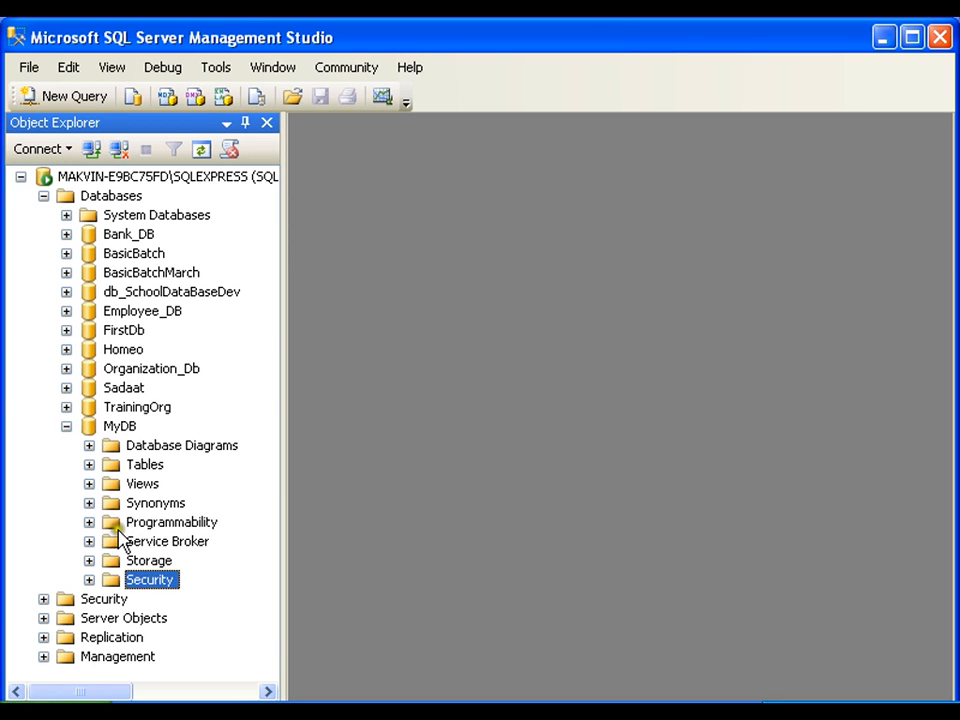
# - Expand the Tables folder to reveal System Tables, then collapse it
pyautogui.click(144, 464)
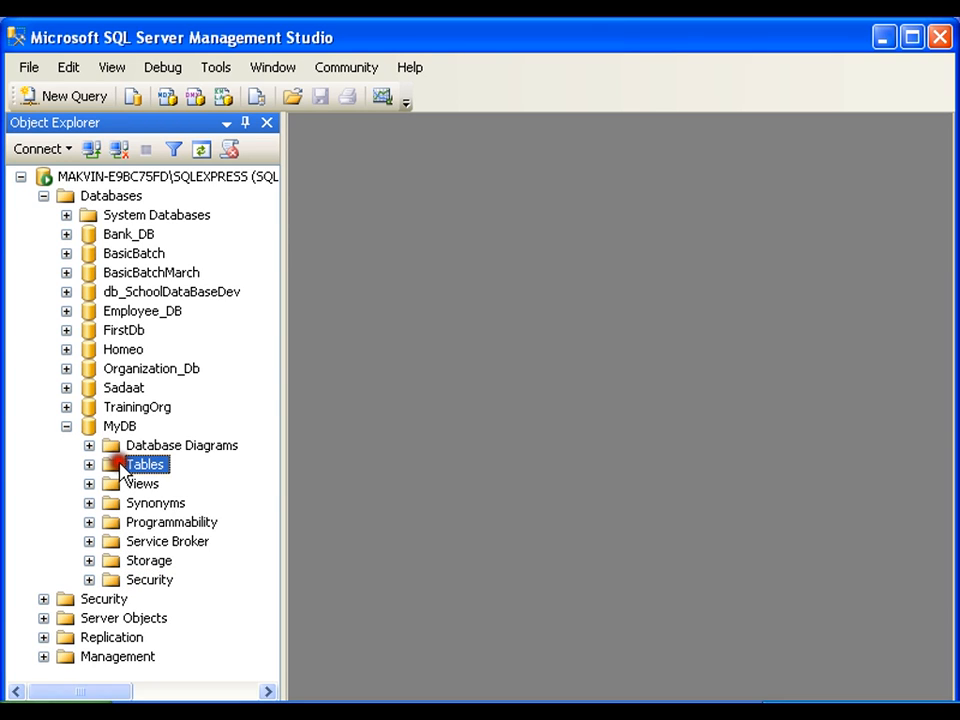
pyautogui.click(120, 425)
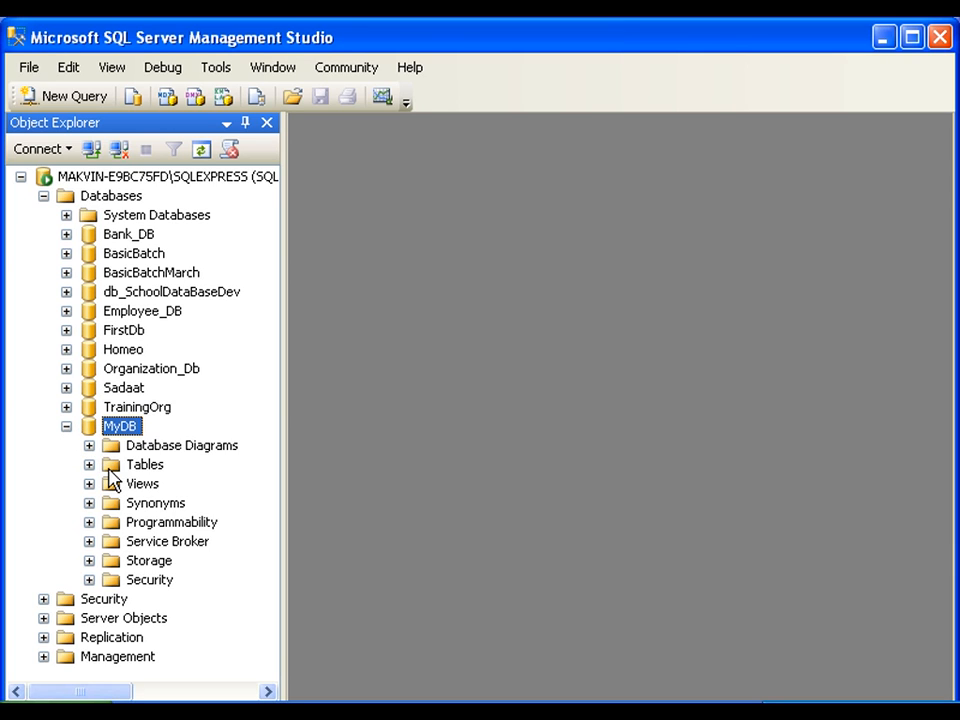
pyautogui.click(144, 464)
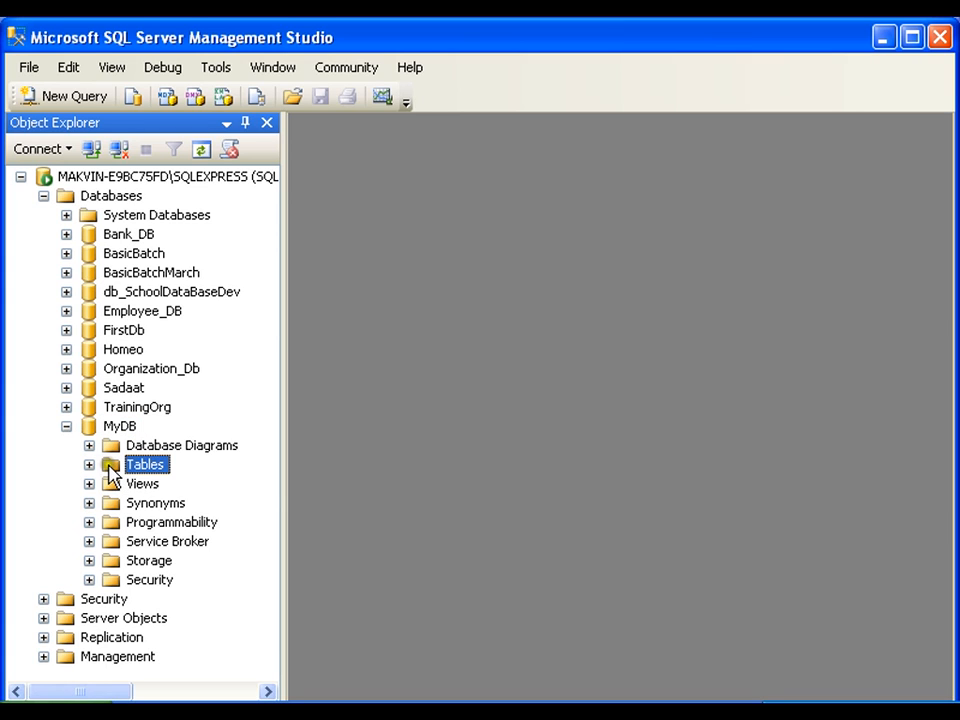
pyautogui.click(89, 464)
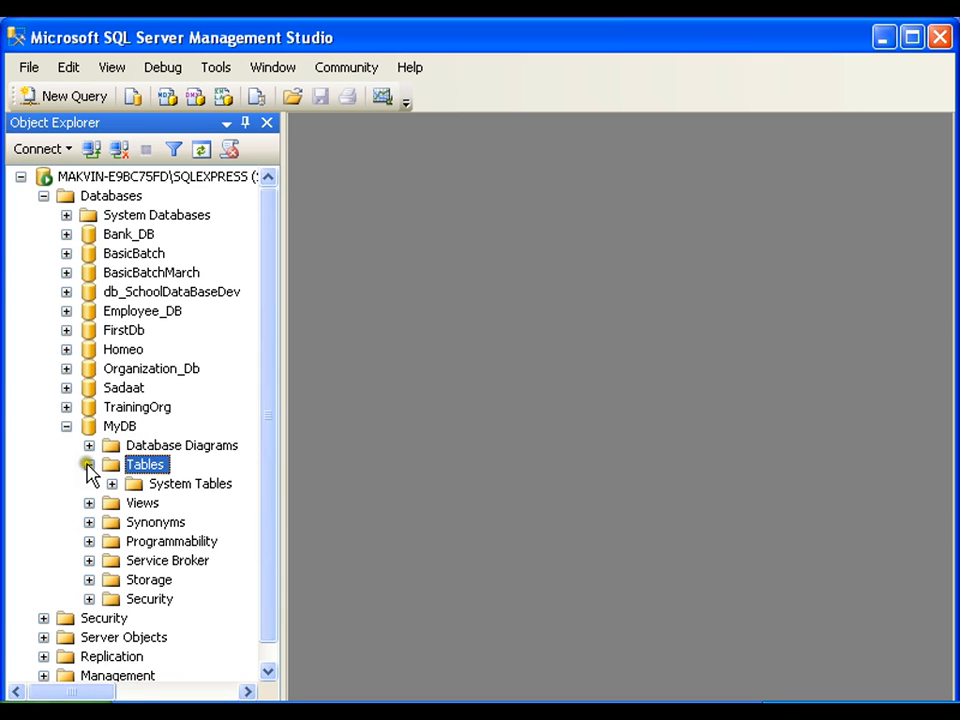
pyautogui.click(88, 464)
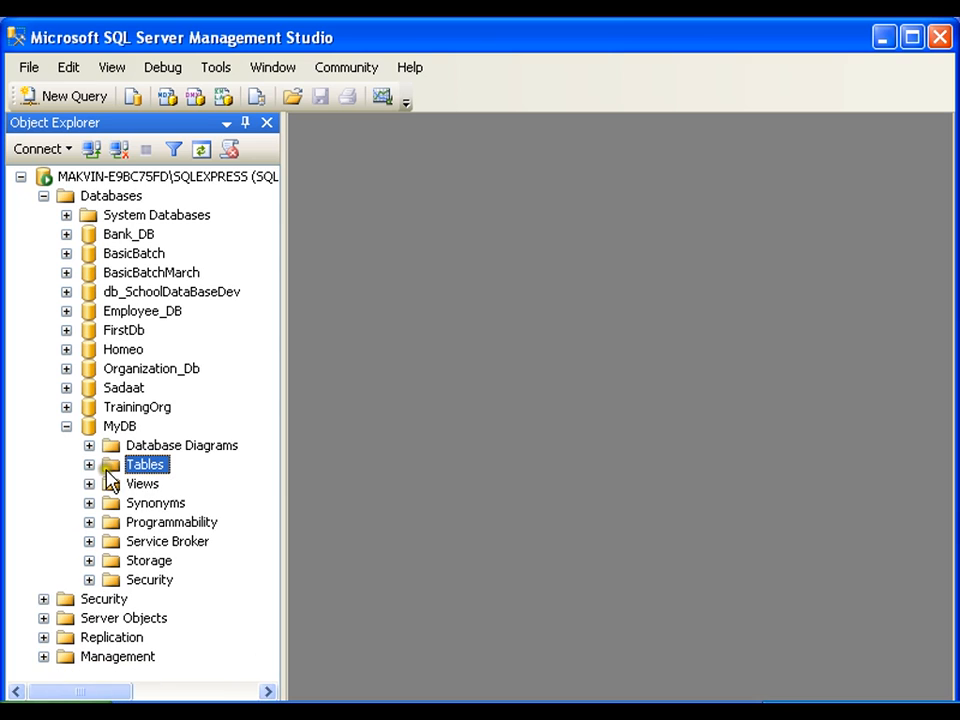